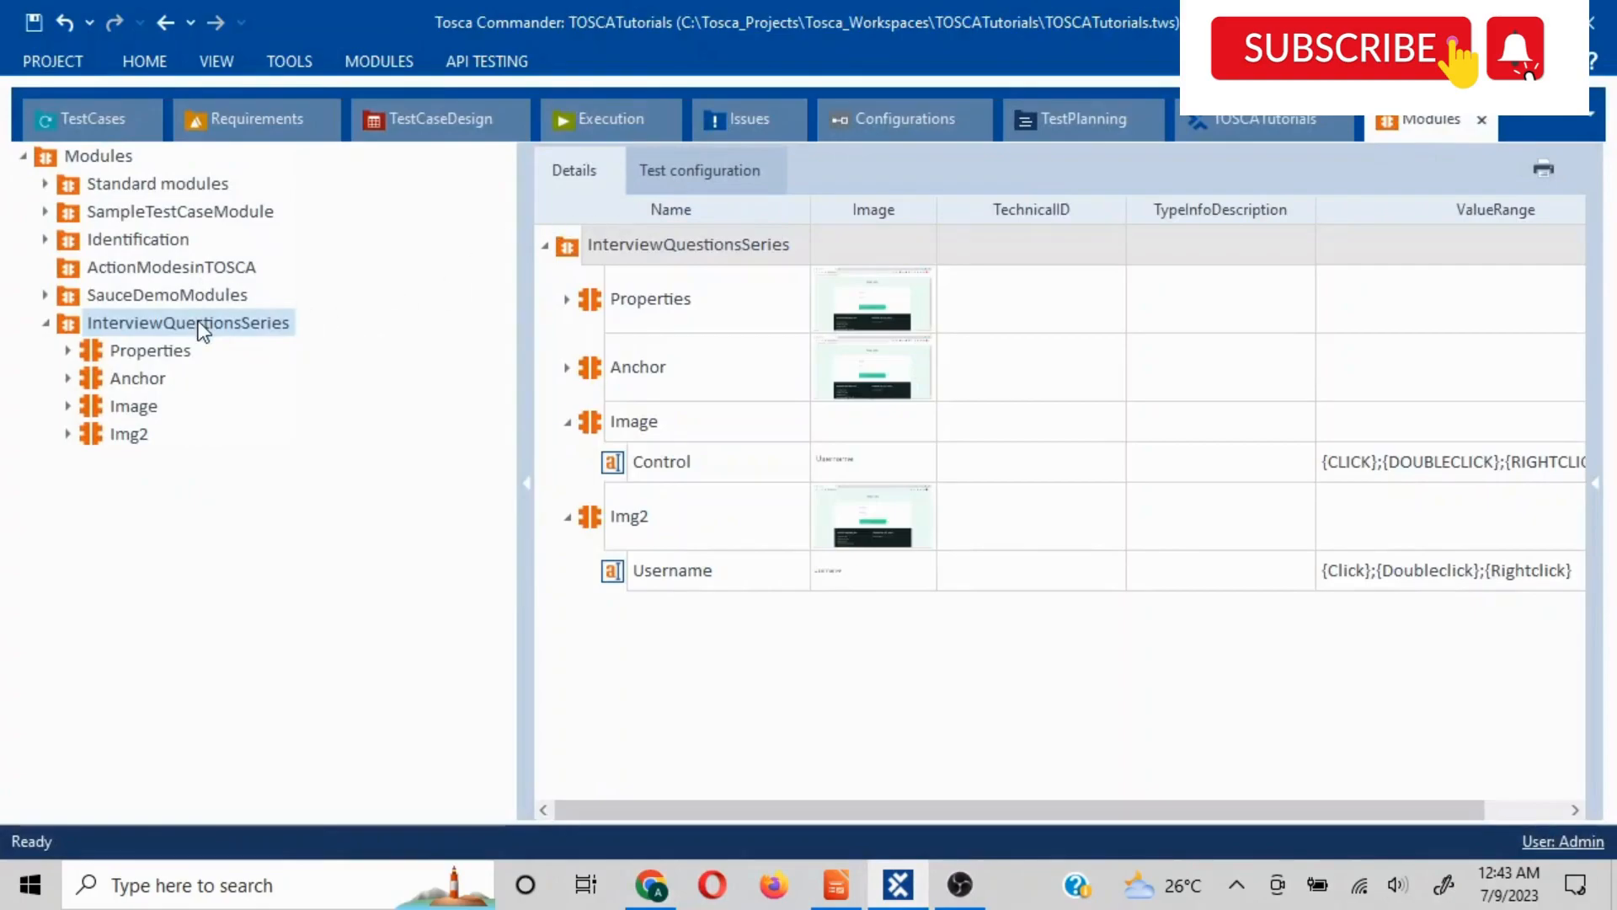
Start an XScan for a new module from the InterviewQuestionsSeries folder
{"action": "right_click", "coordinate": [188, 322]}
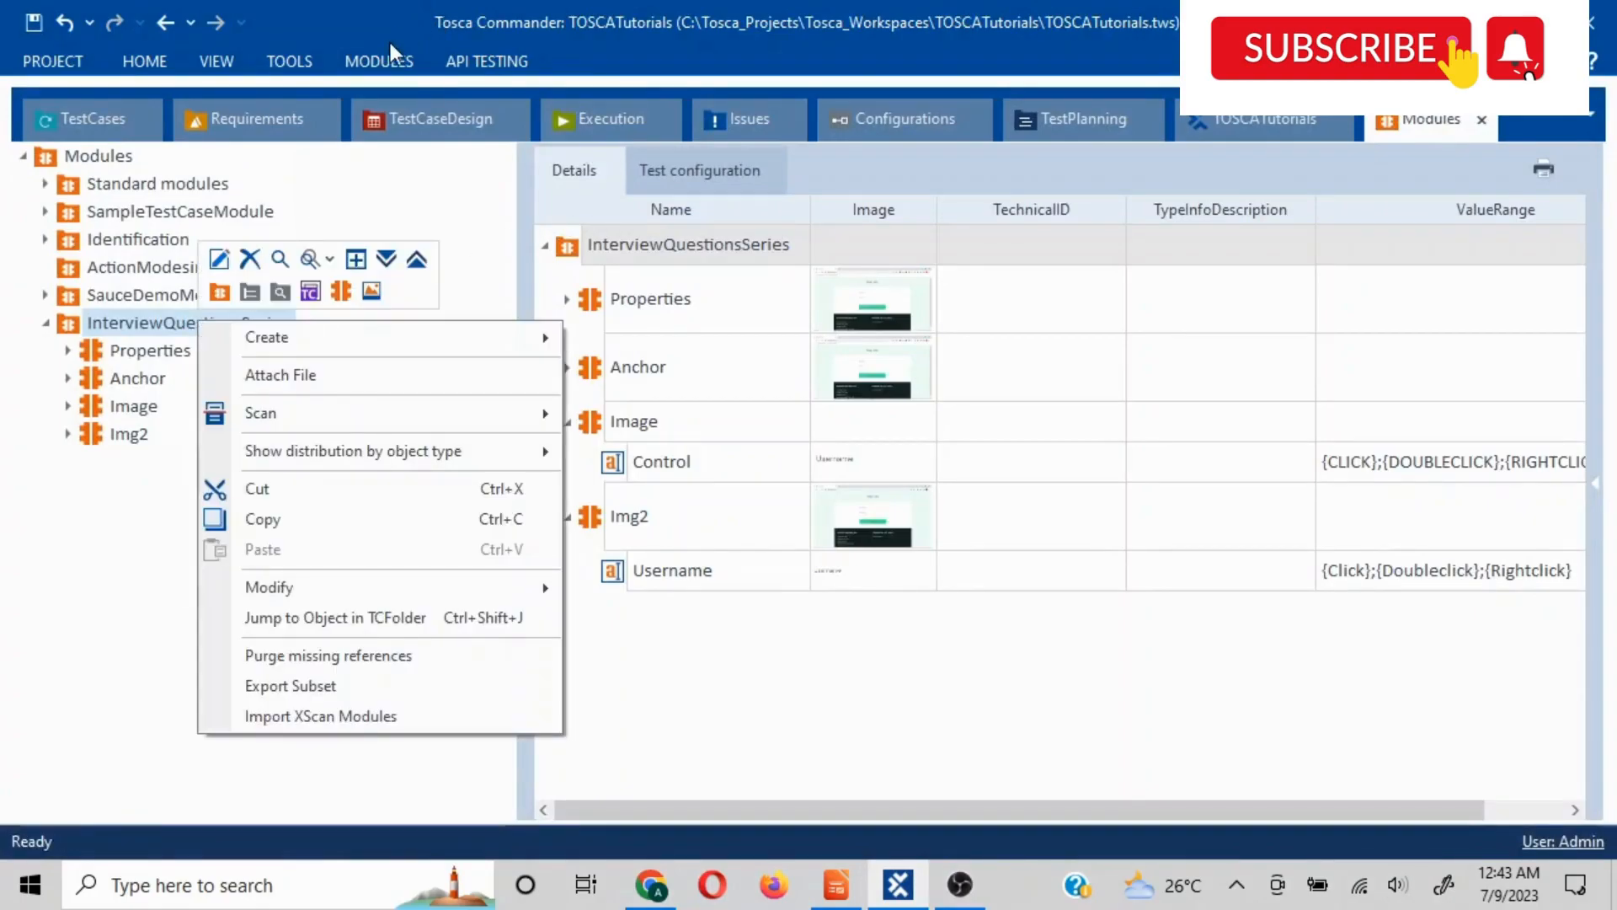
{"action": "left_click", "coordinate": [378, 61]}
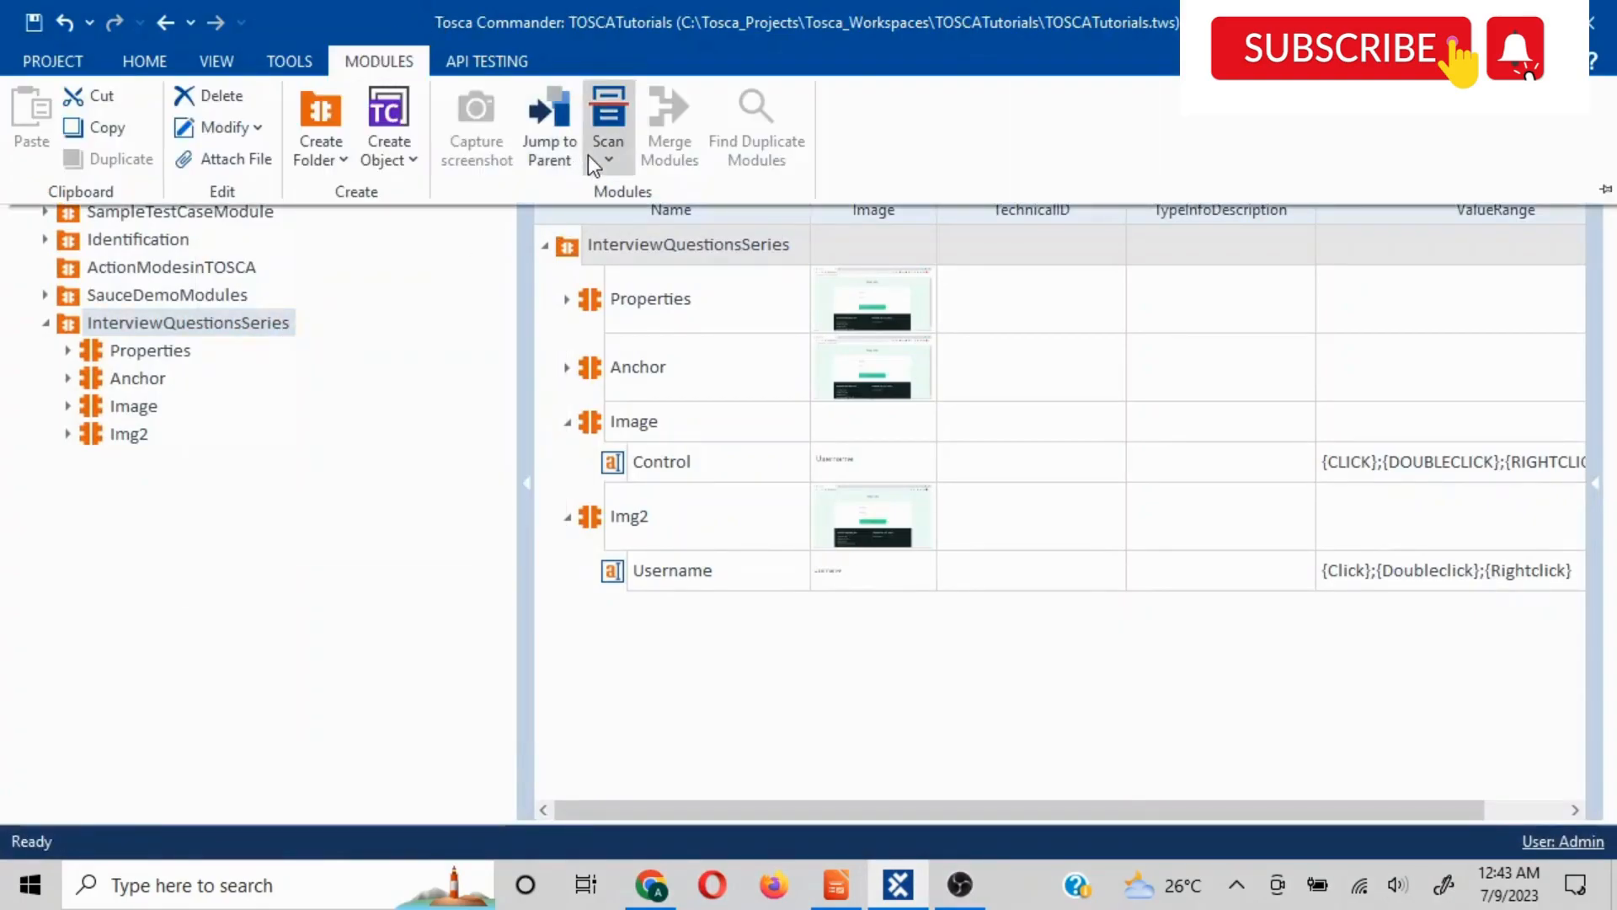
{"action": "left_click", "coordinate": [607, 121]}
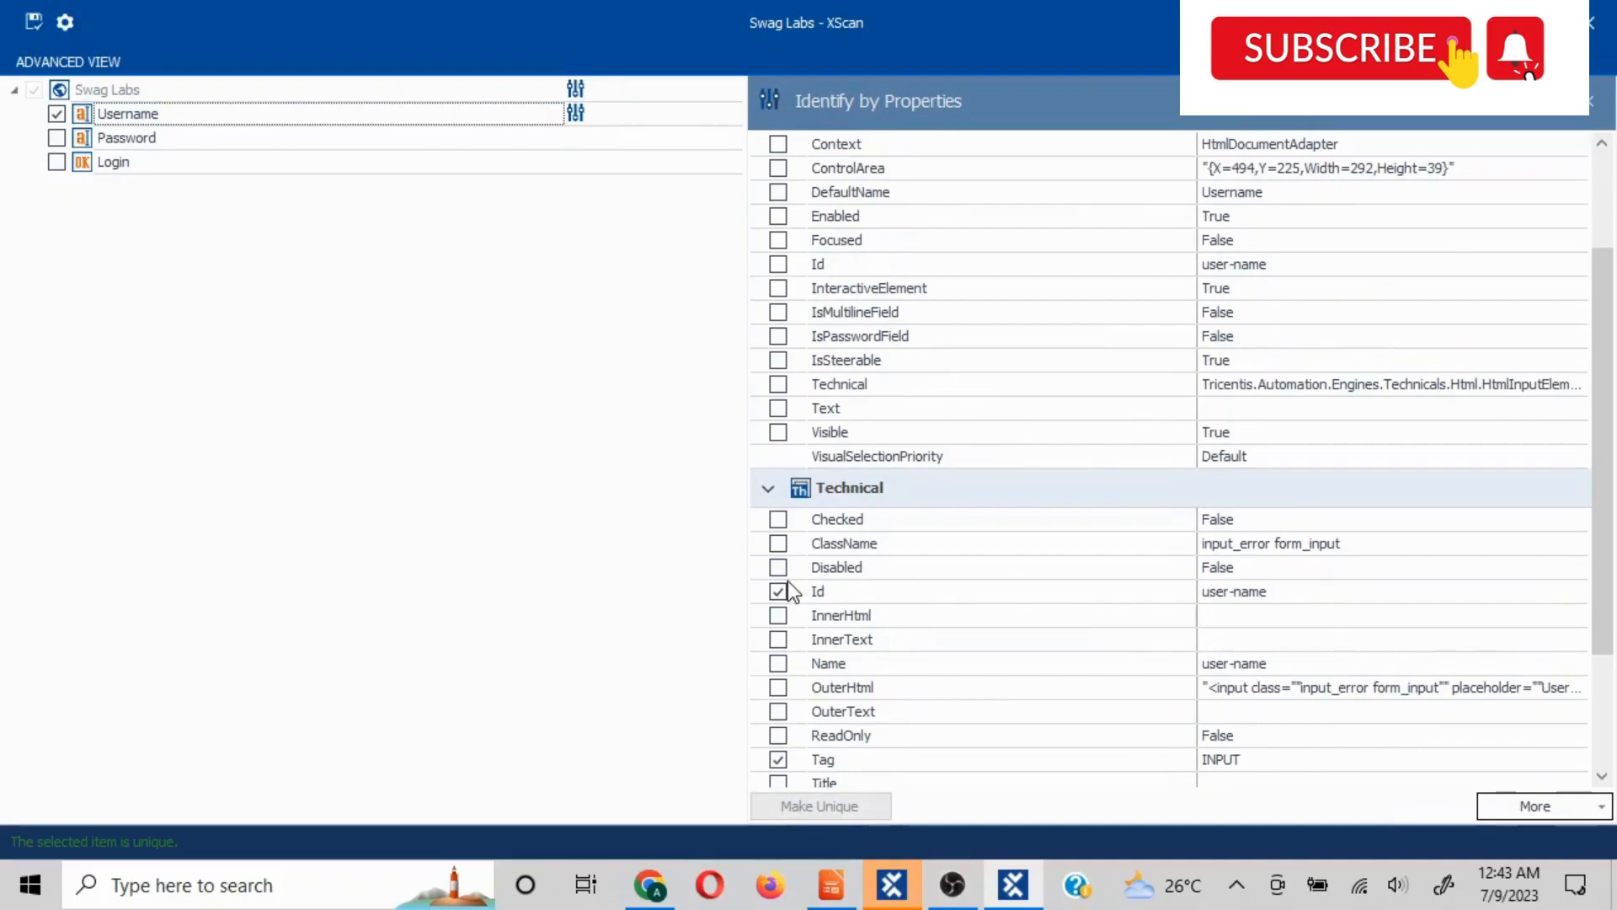
Uncheck the technical Id property in the Username field's identification criteria
{"action": "left_click", "coordinate": [778, 591]}
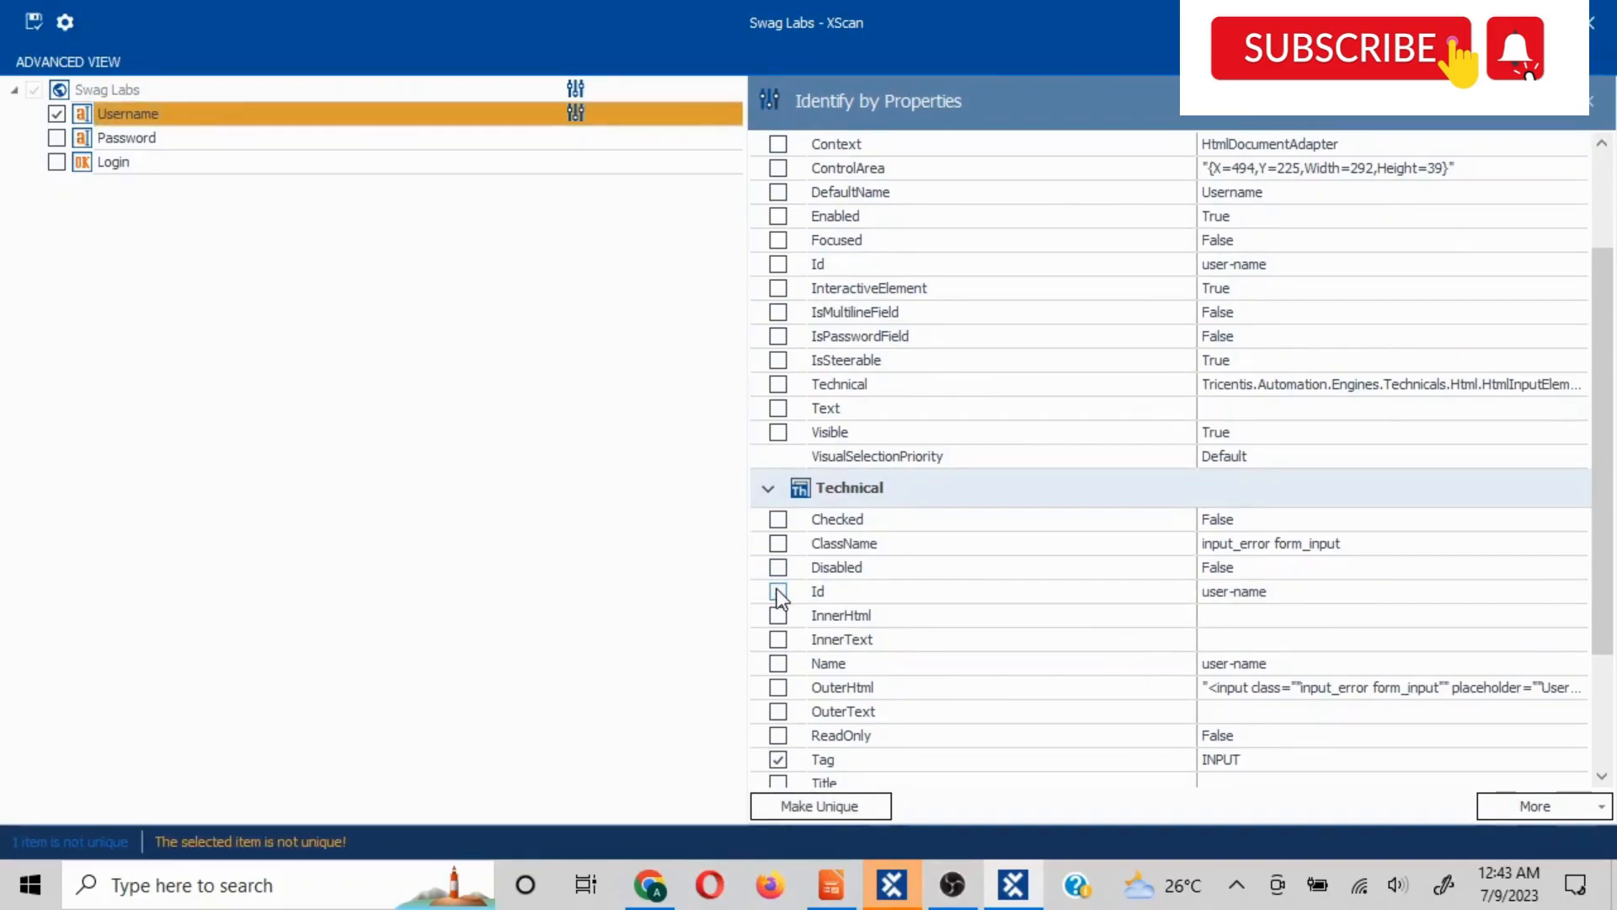
{"action": "mouse_move", "coordinate": [1453, 347]}
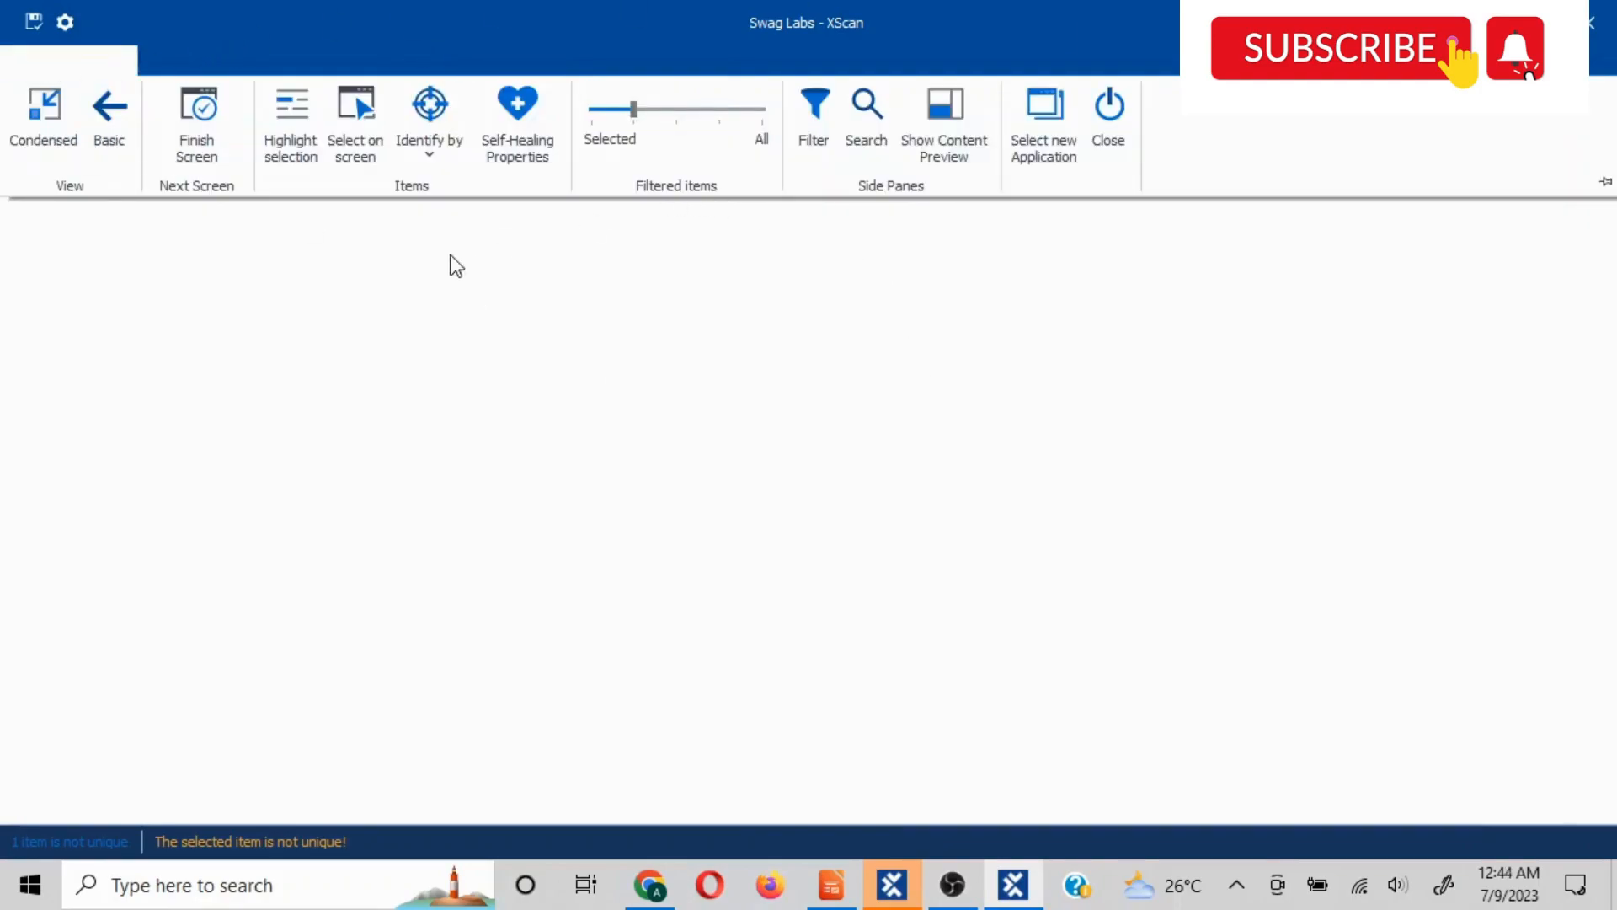
{"action": "mouse_move", "coordinate": [429, 124]}
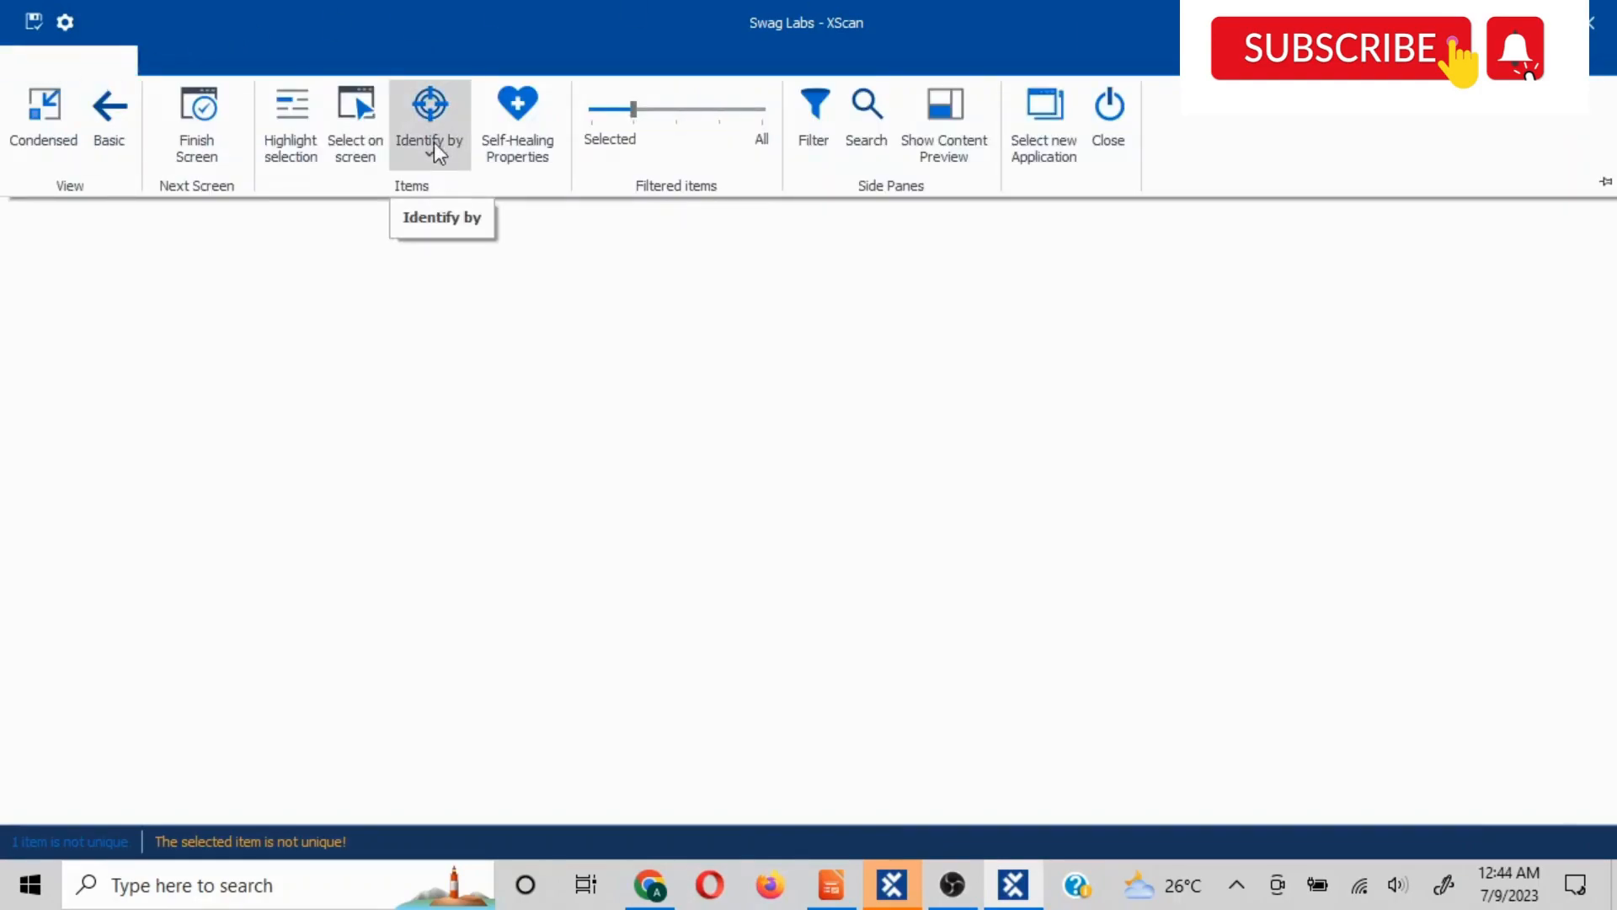
{"action": "mouse_move", "coordinate": [432, 167]}
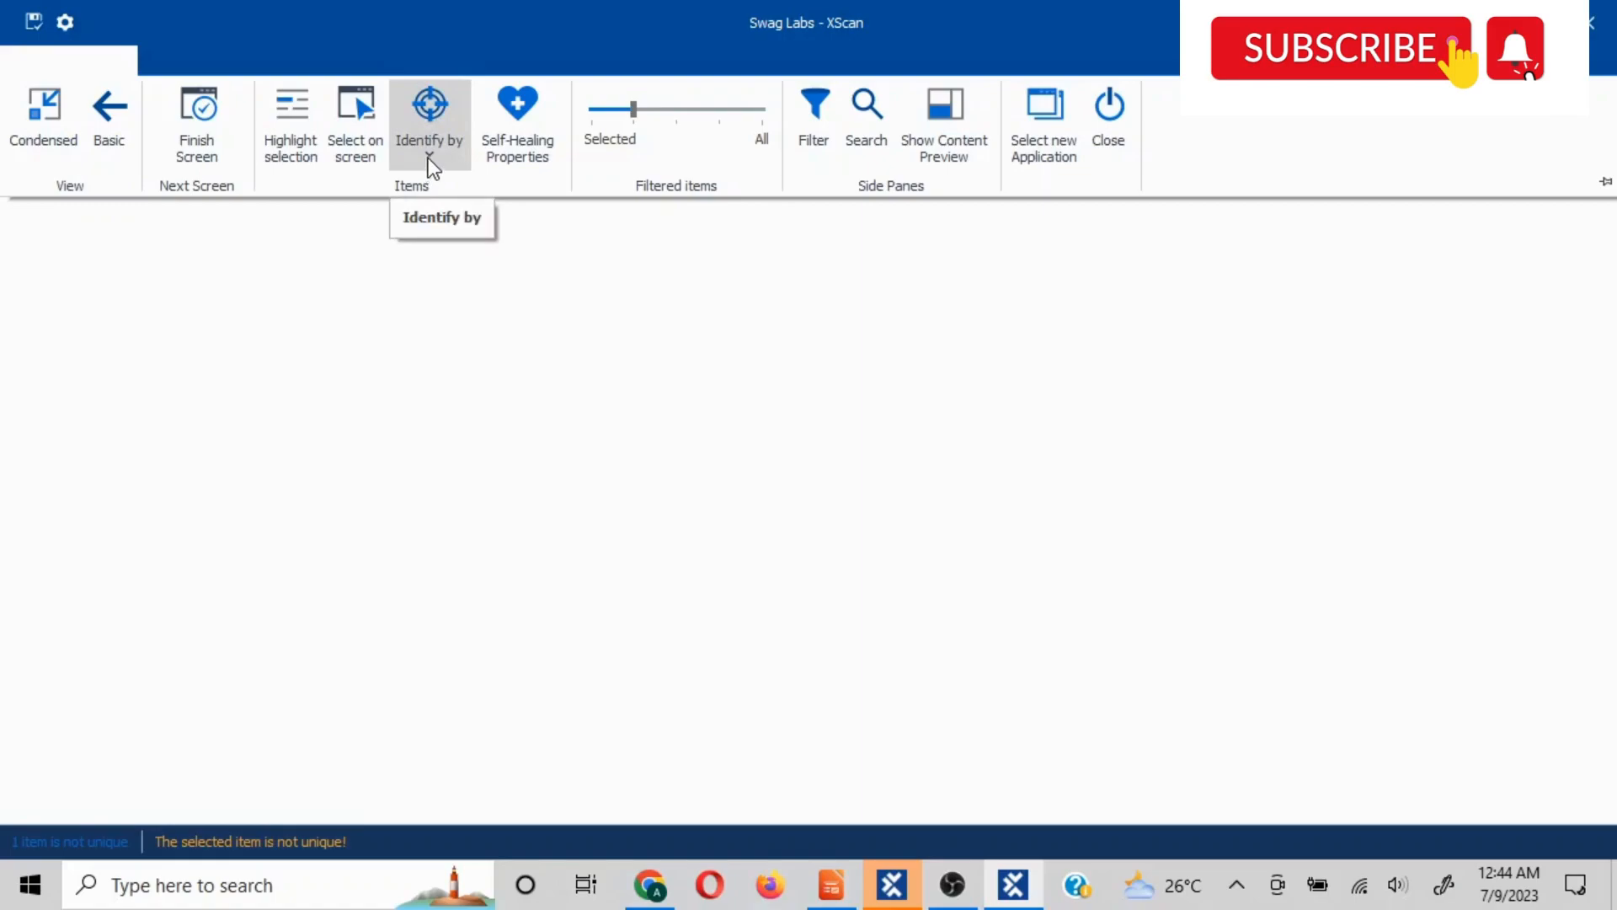
Switch Username to Identify by Index and check Index 1 of 2
{"action": "left_click", "coordinate": [429, 124]}
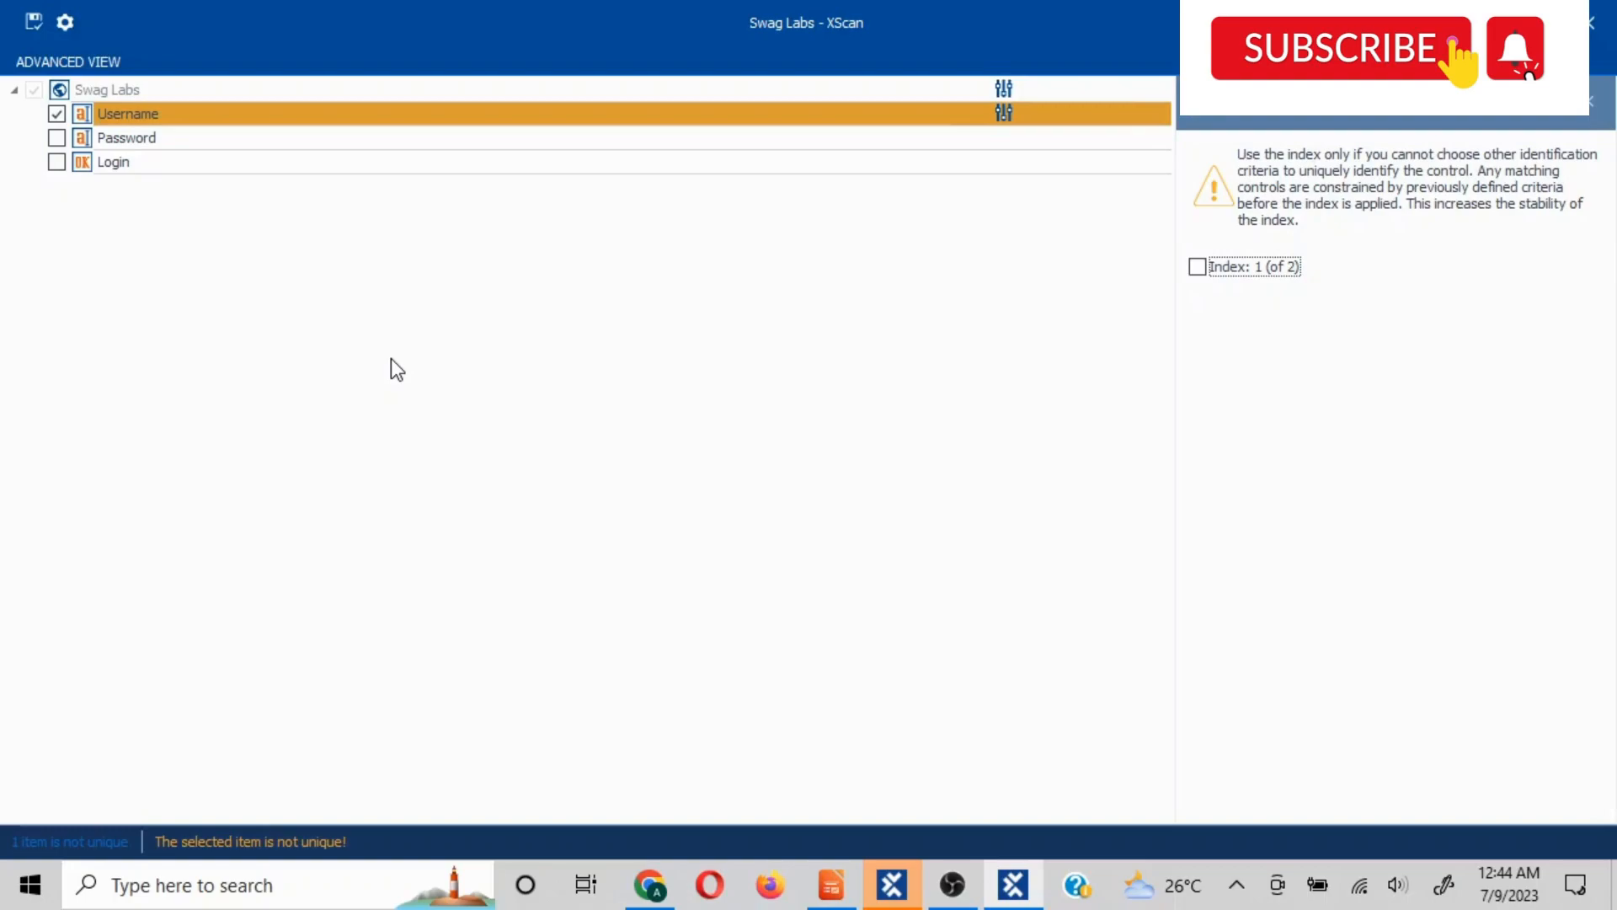
{"action": "mouse_move", "coordinate": [1196, 266]}
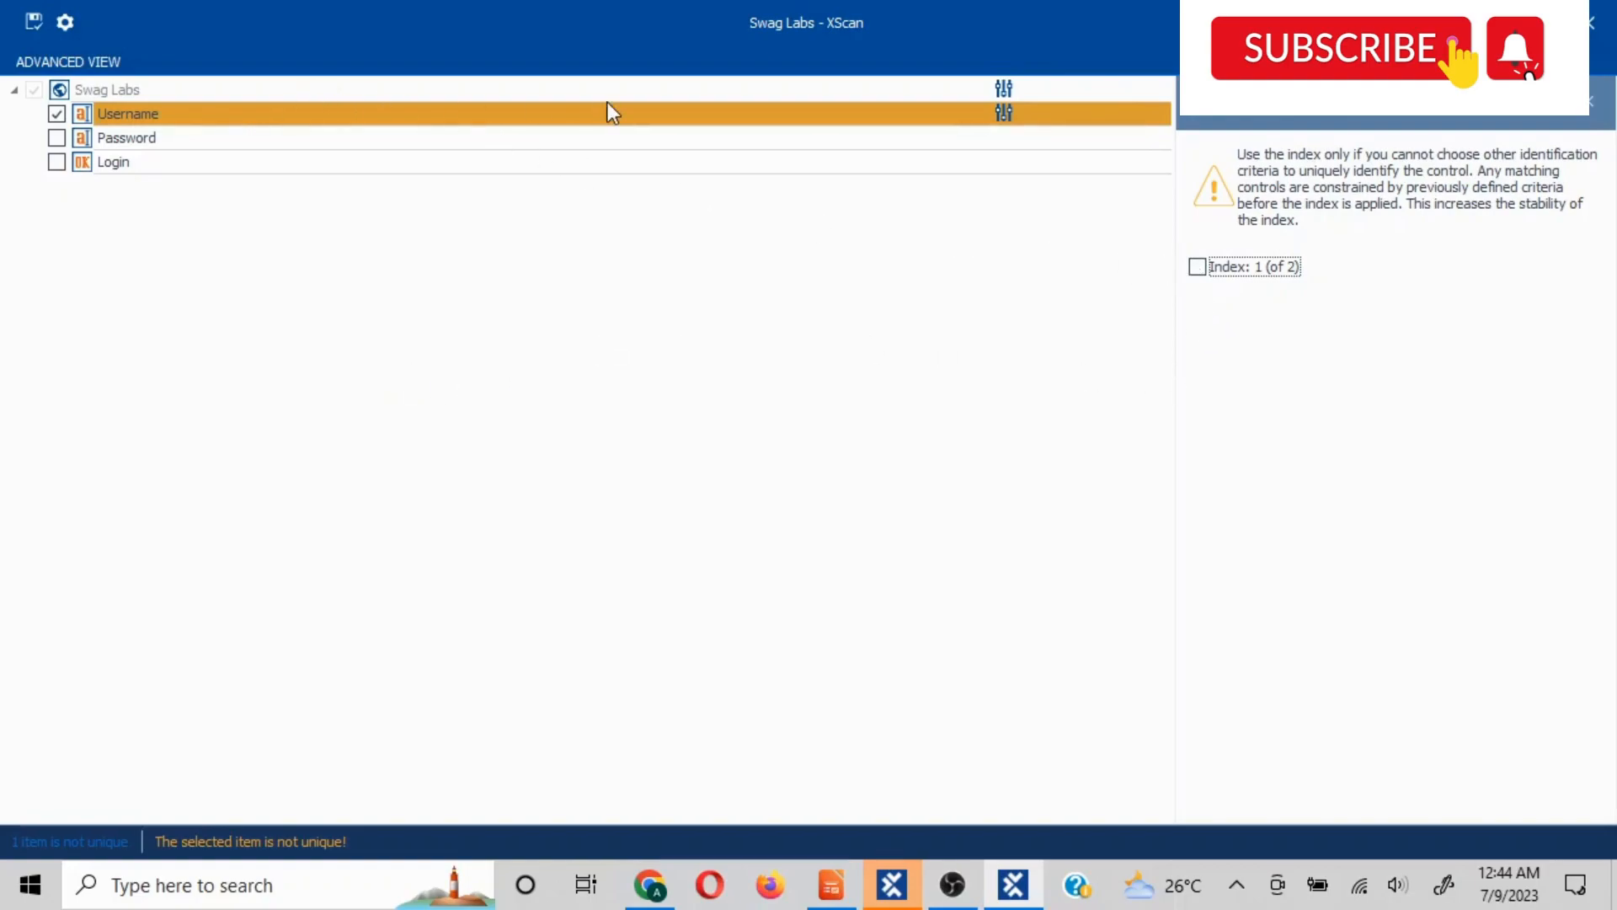
{"action": "mouse_move", "coordinate": [1305, 191]}
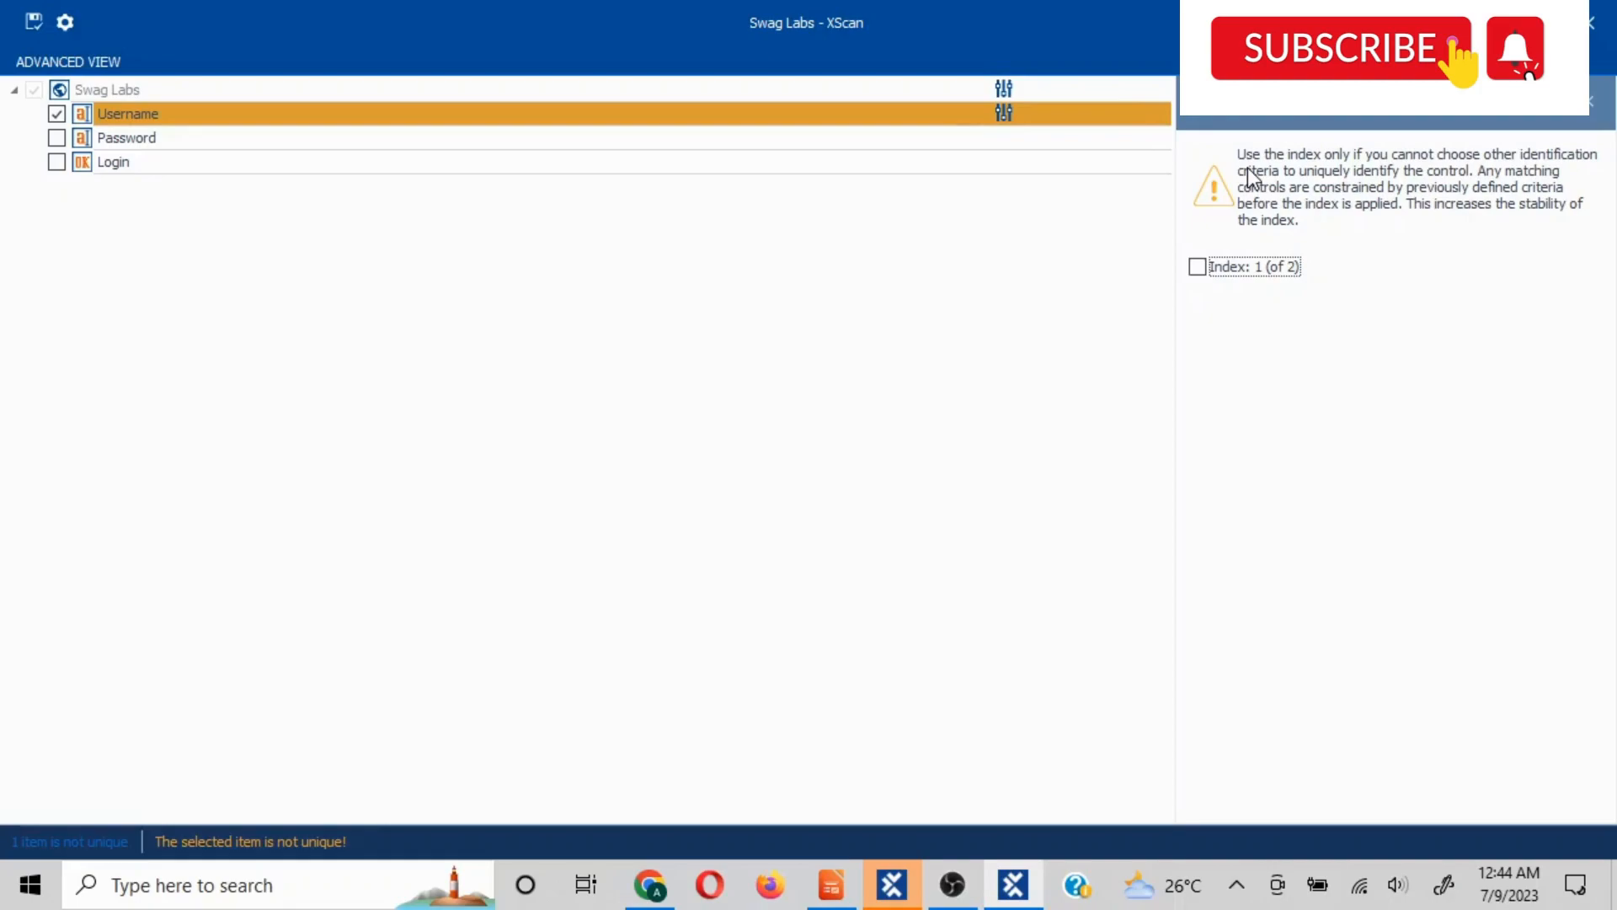
{"action": "left_click", "coordinate": [1196, 266]}
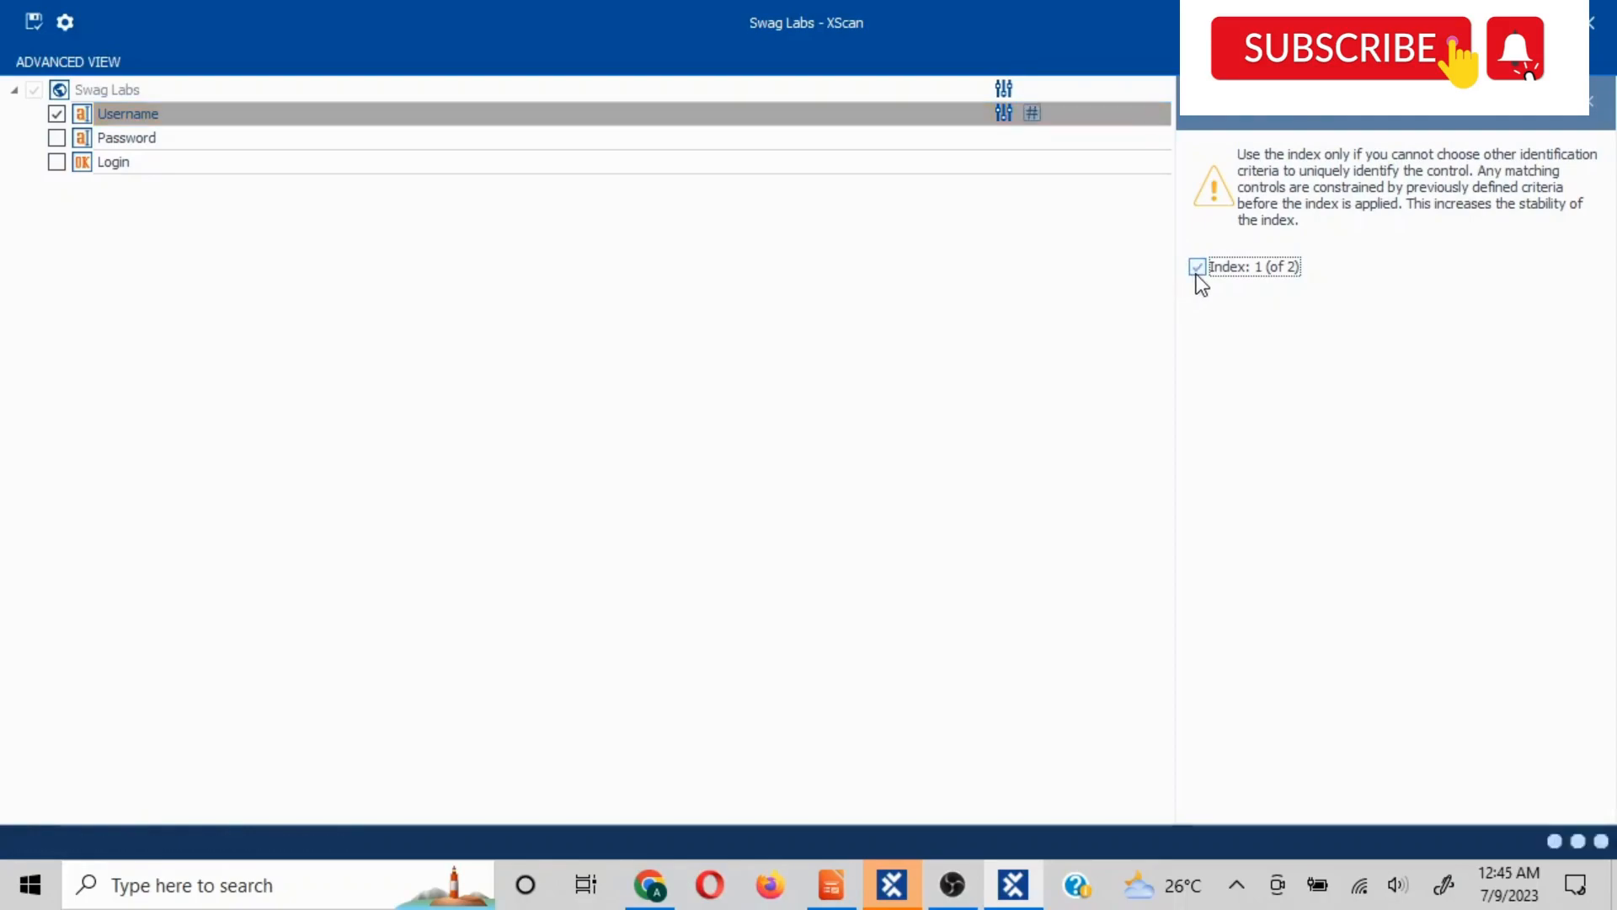
{"action": "left_click", "coordinate": [1196, 266]}
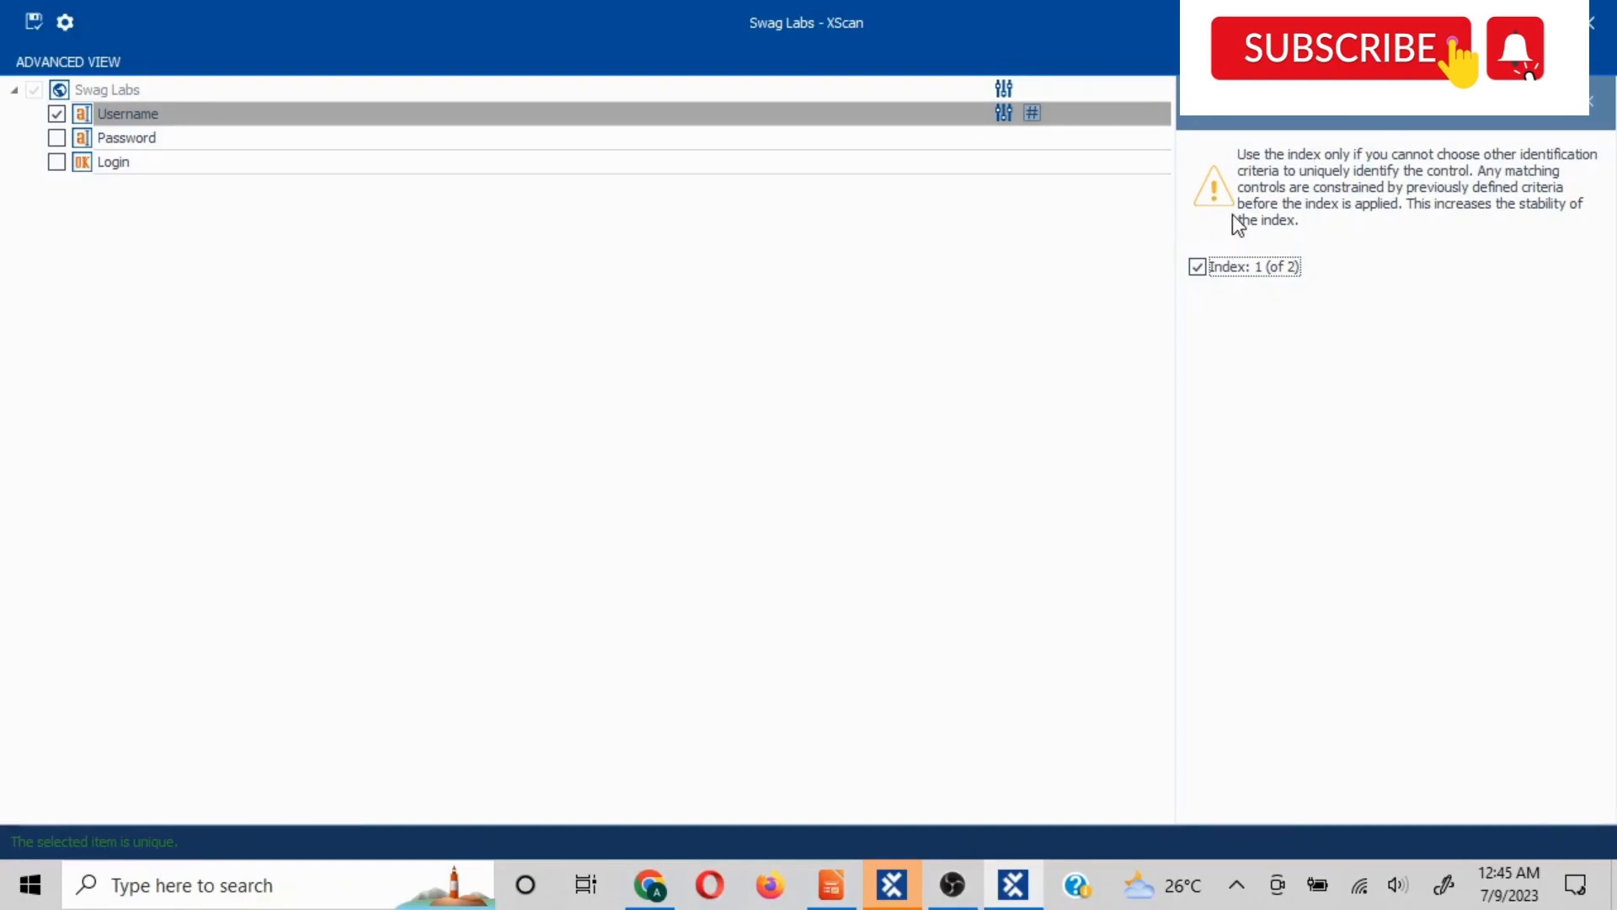
{"action": "mouse_move", "coordinate": [1031, 113]}
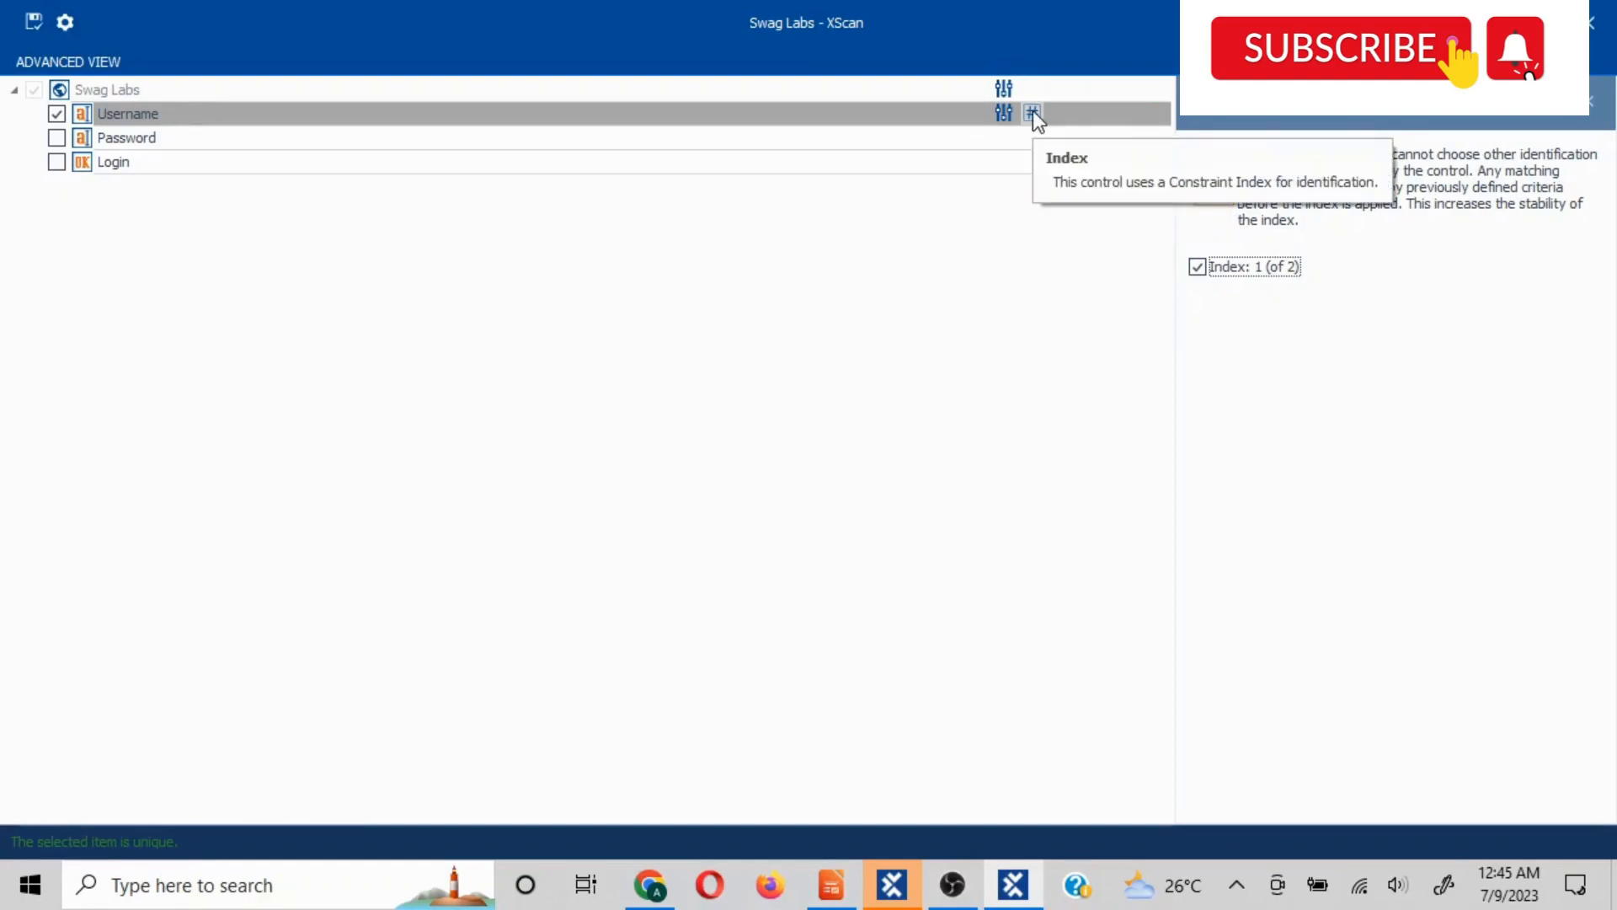
{"action": "mouse_move", "coordinate": [884, 135]}
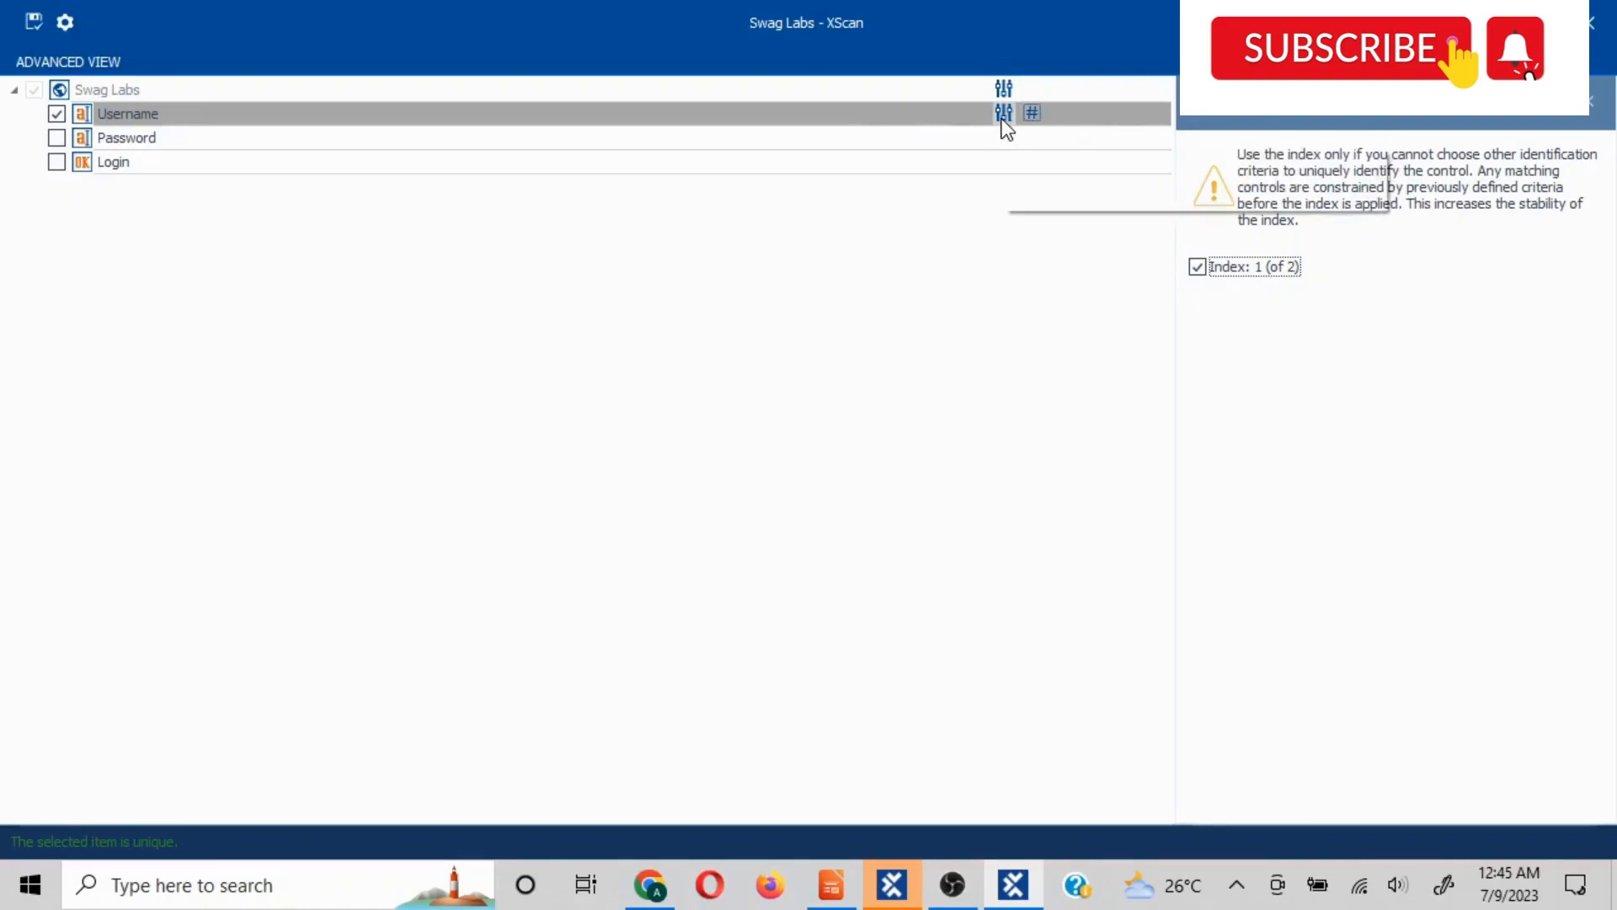
{"action": "mouse_move", "coordinate": [1031, 114]}
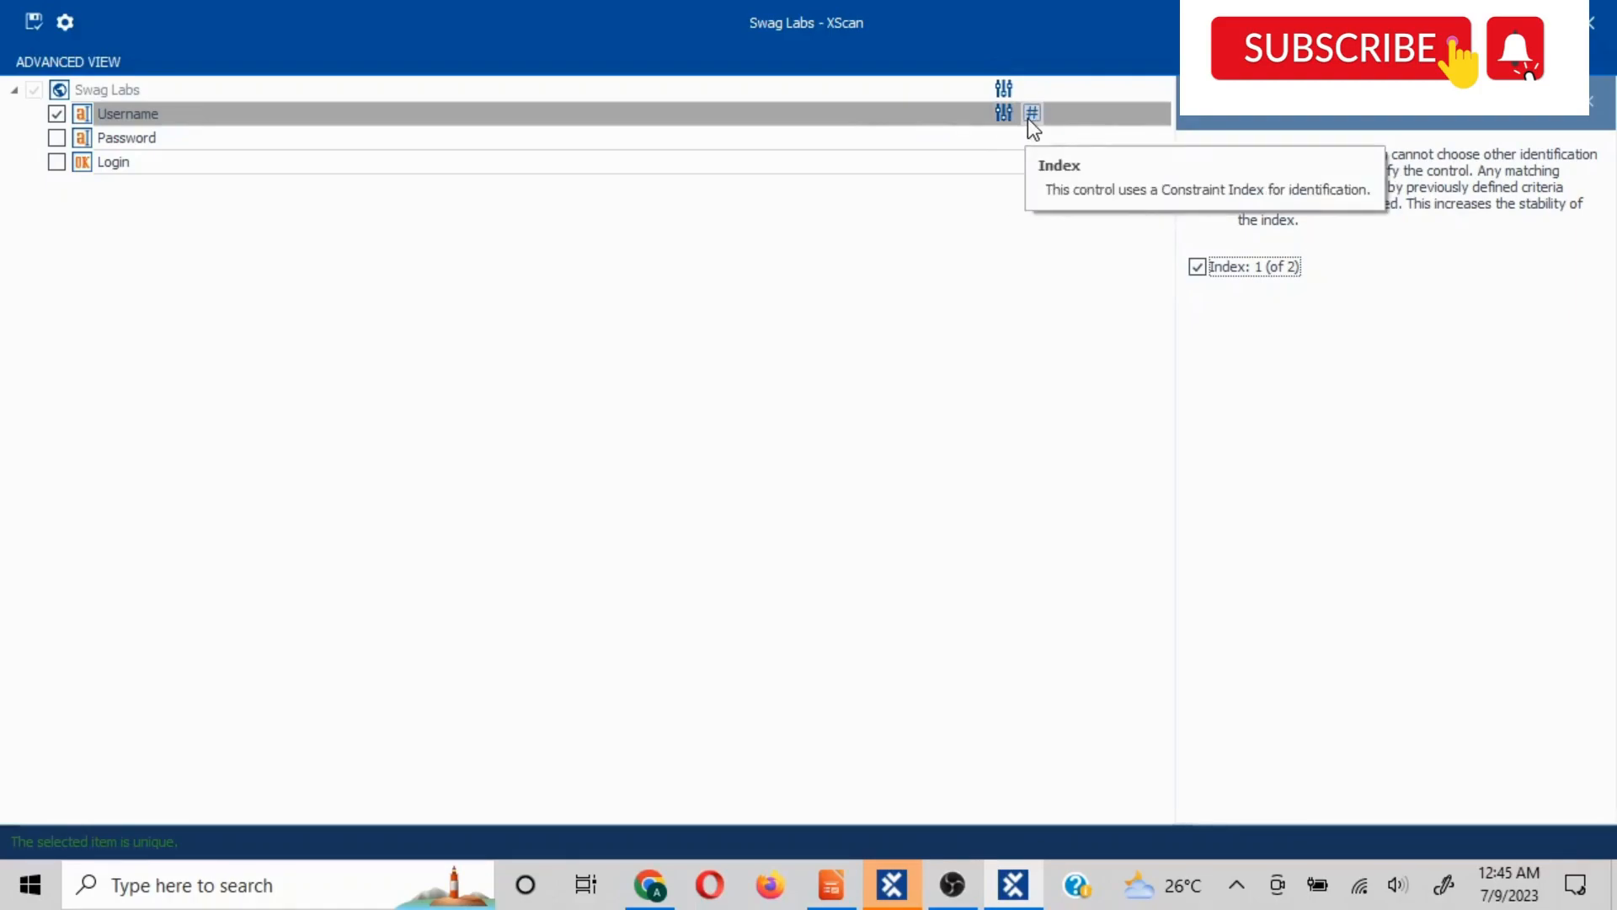
{"action": "mouse_move", "coordinate": [919, 473]}
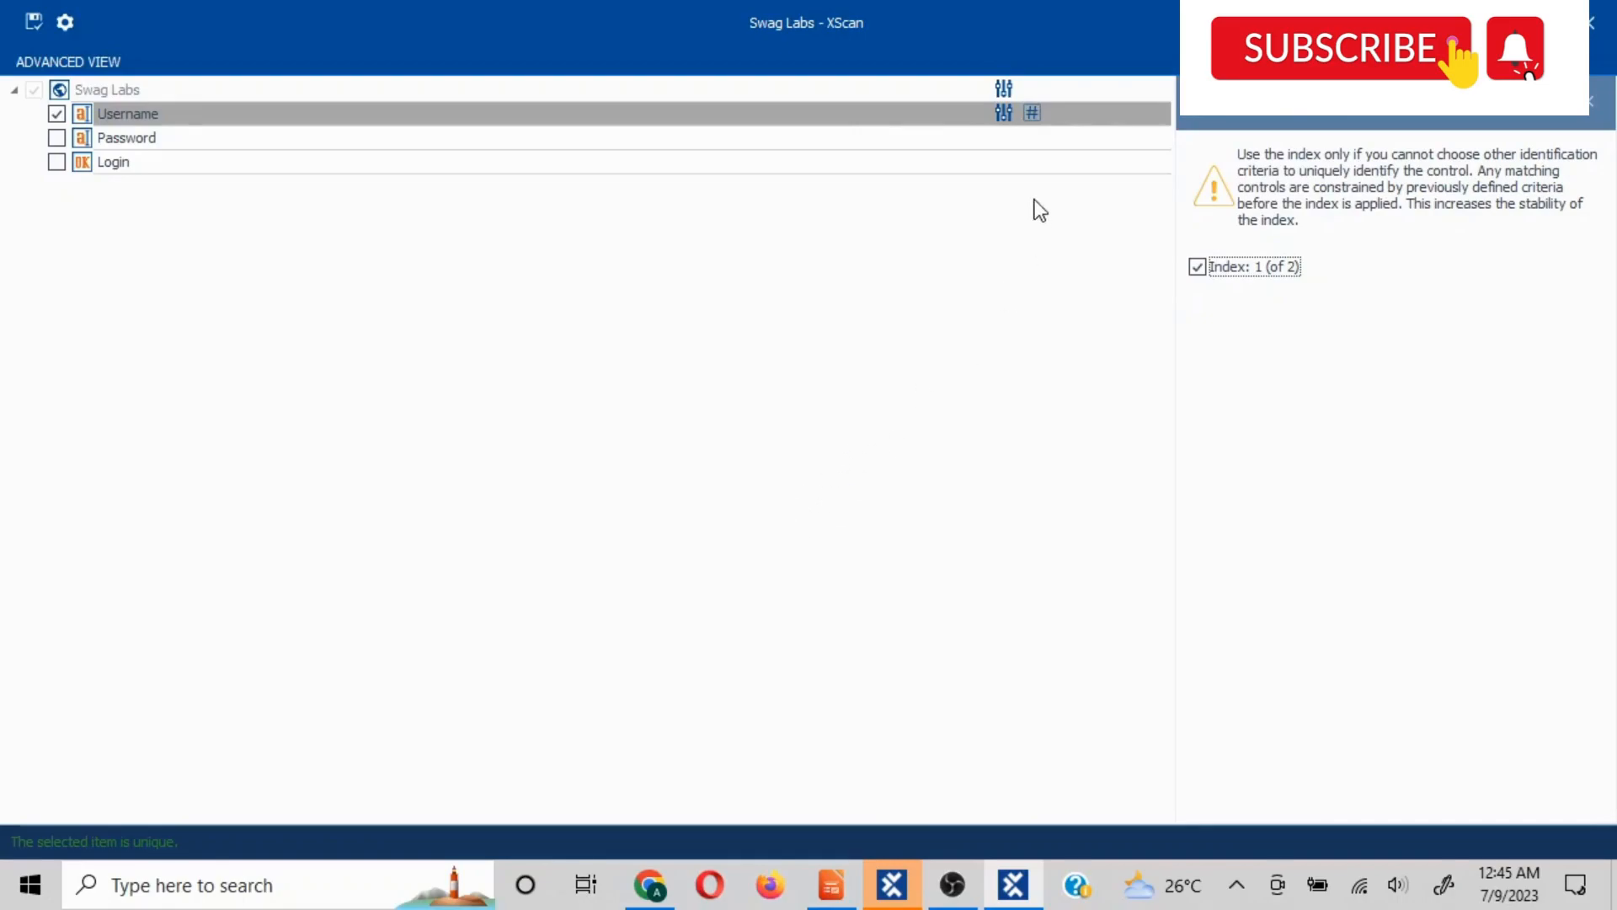
{"action": "mouse_move", "coordinate": [1080, 125]}
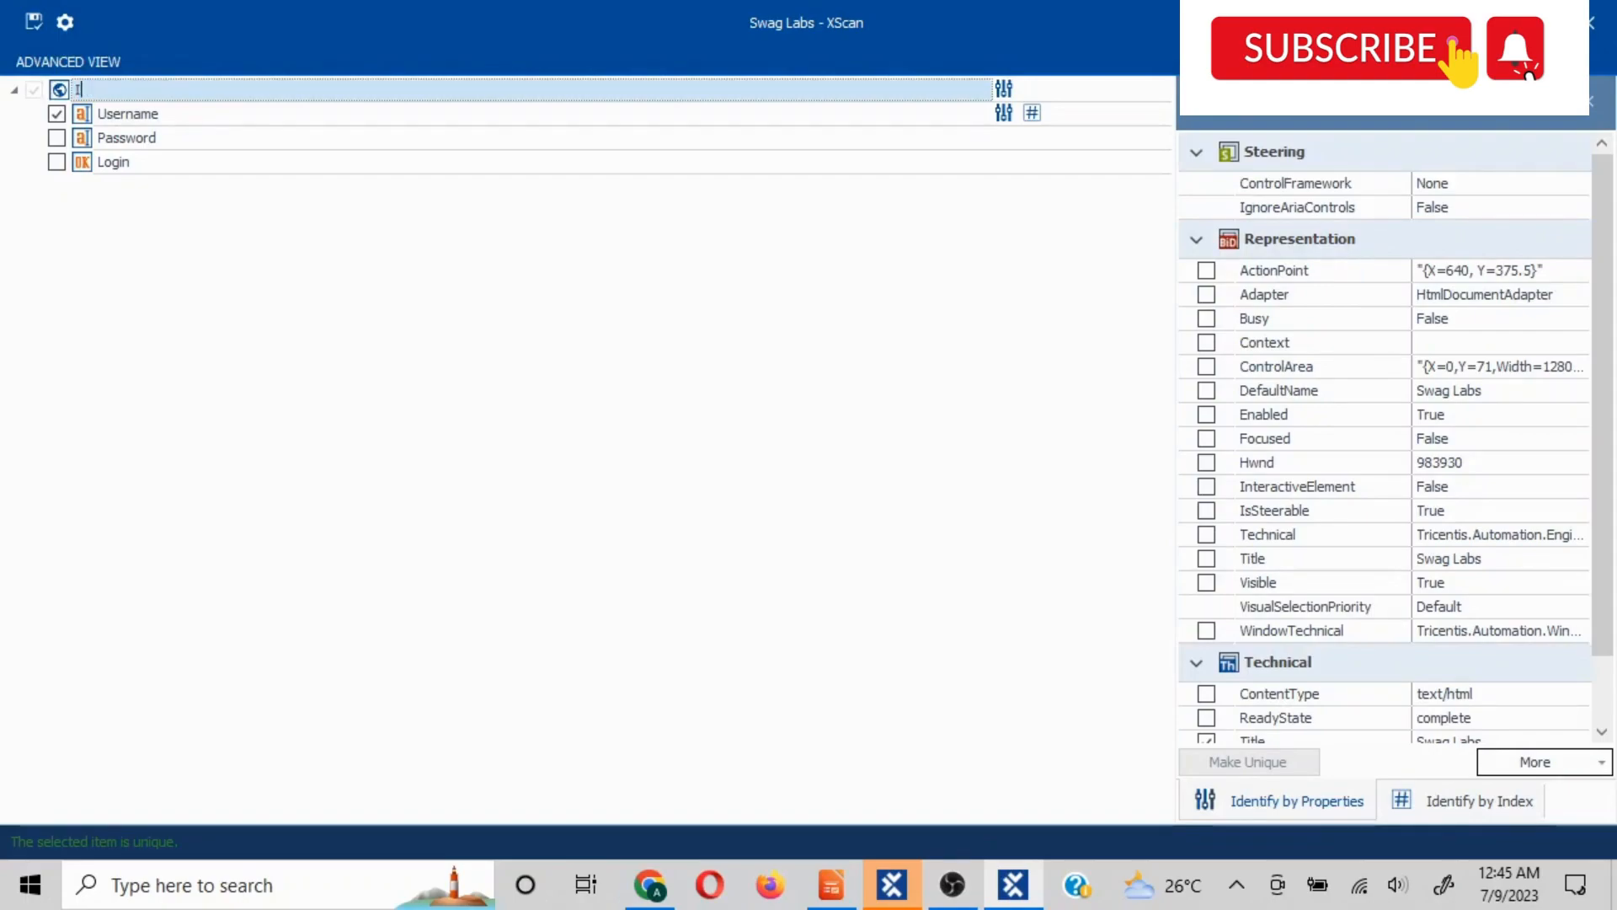
Name the scanned screen 'Index Identification'
{"action": "type", "text": "ndex Ide"}
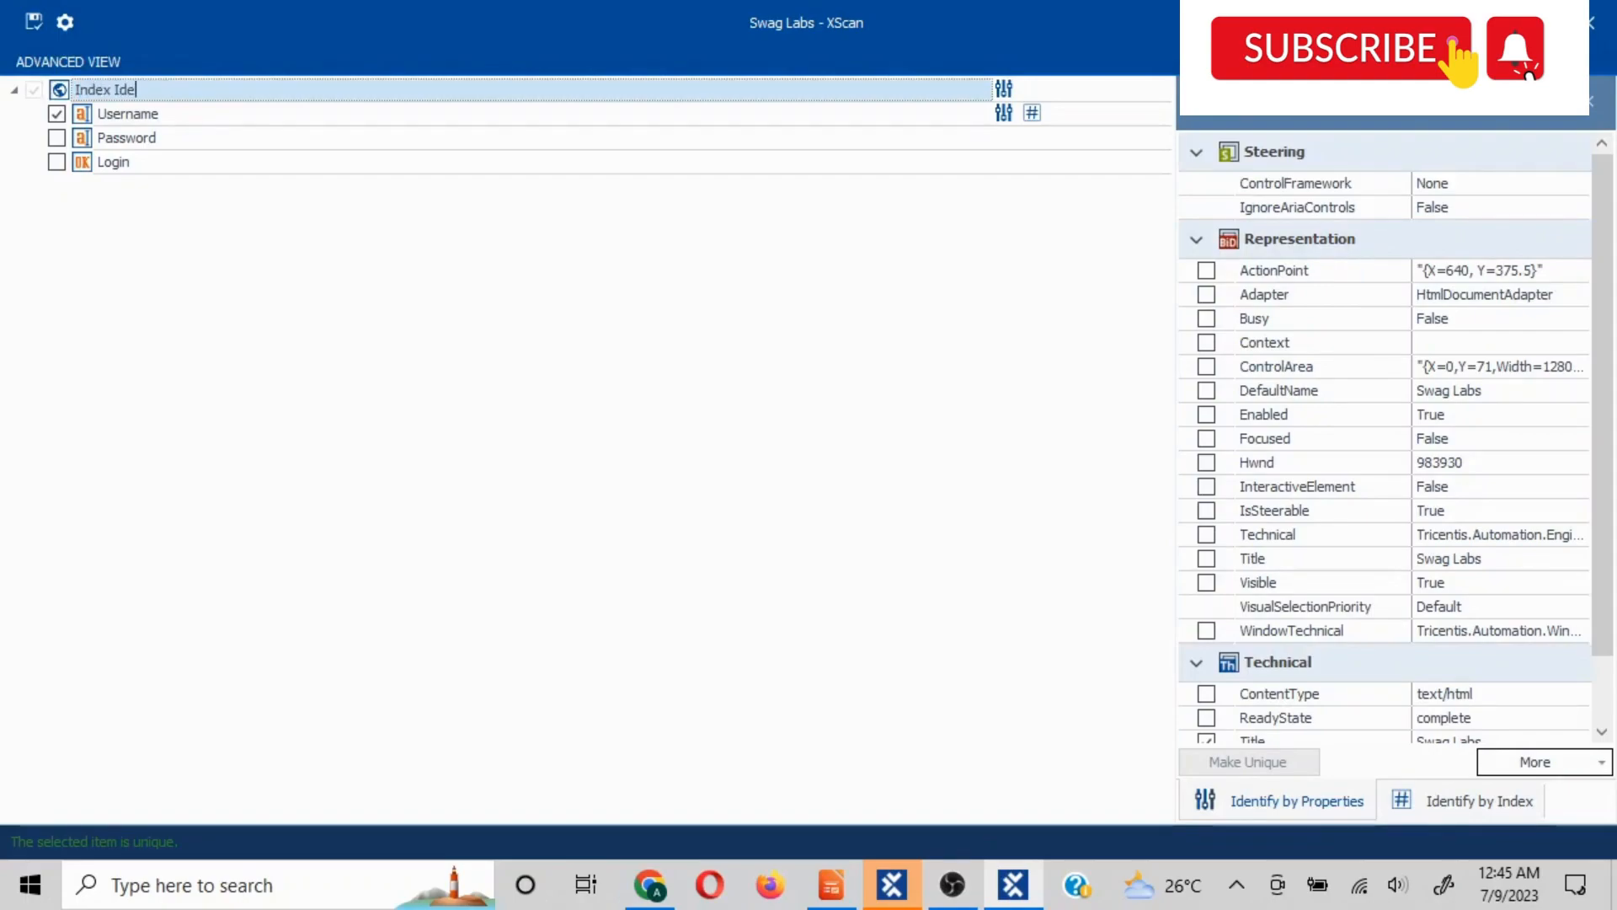
{"action": "type", "text": "ntification"}
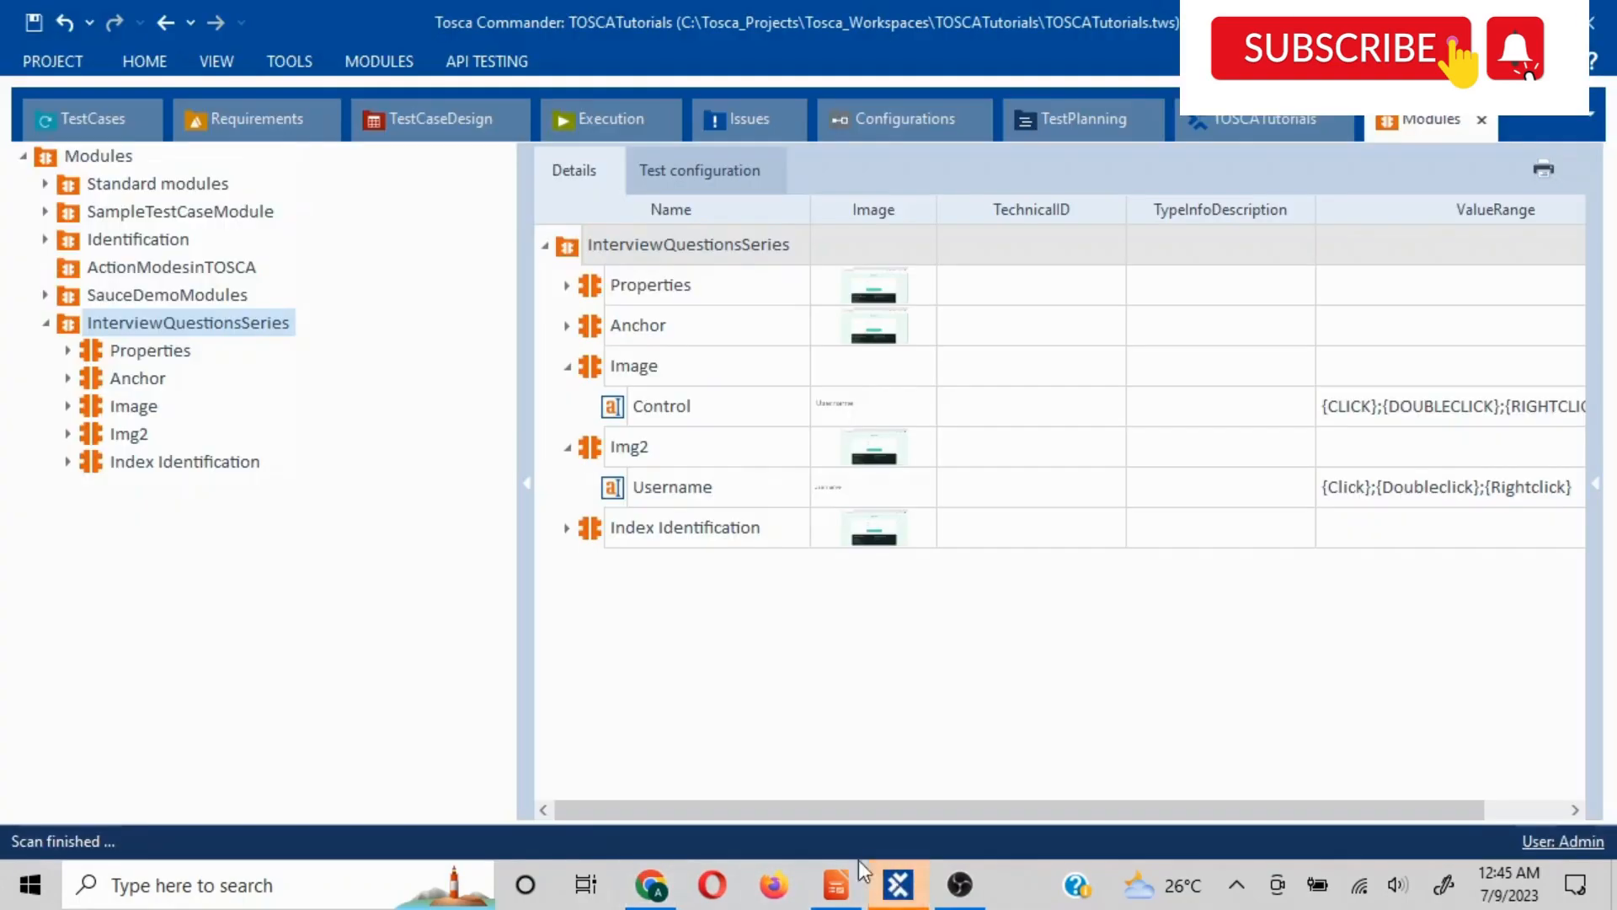
Select the Index Identification module and switch to the TestCases workspace
{"action": "left_click", "coordinate": [184, 461]}
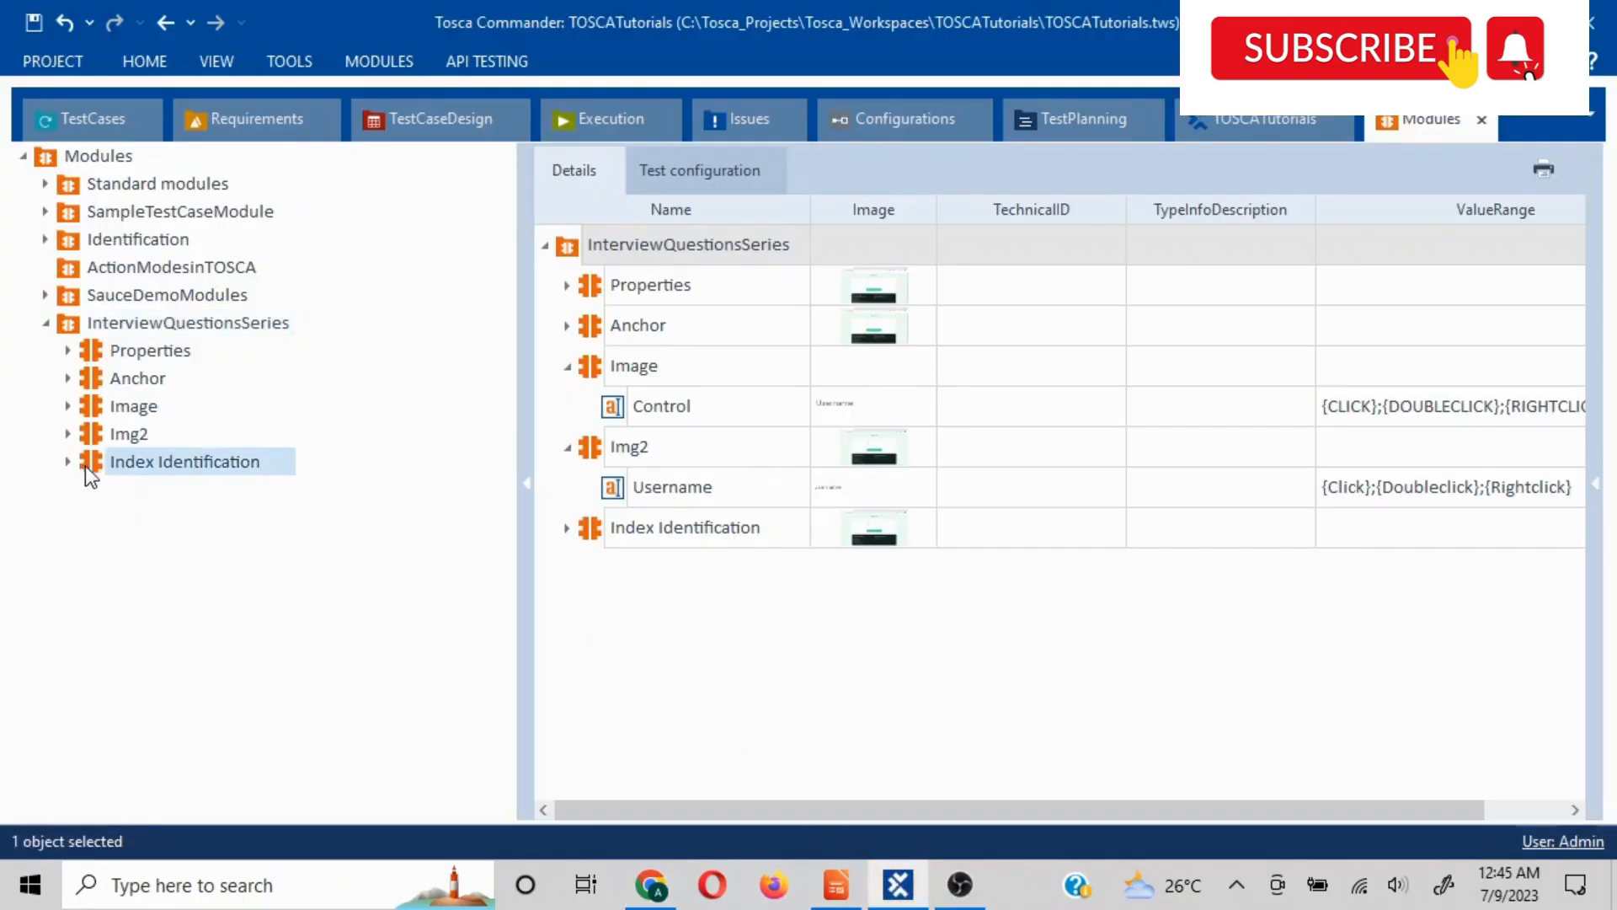
{"action": "left_click", "coordinate": [92, 119]}
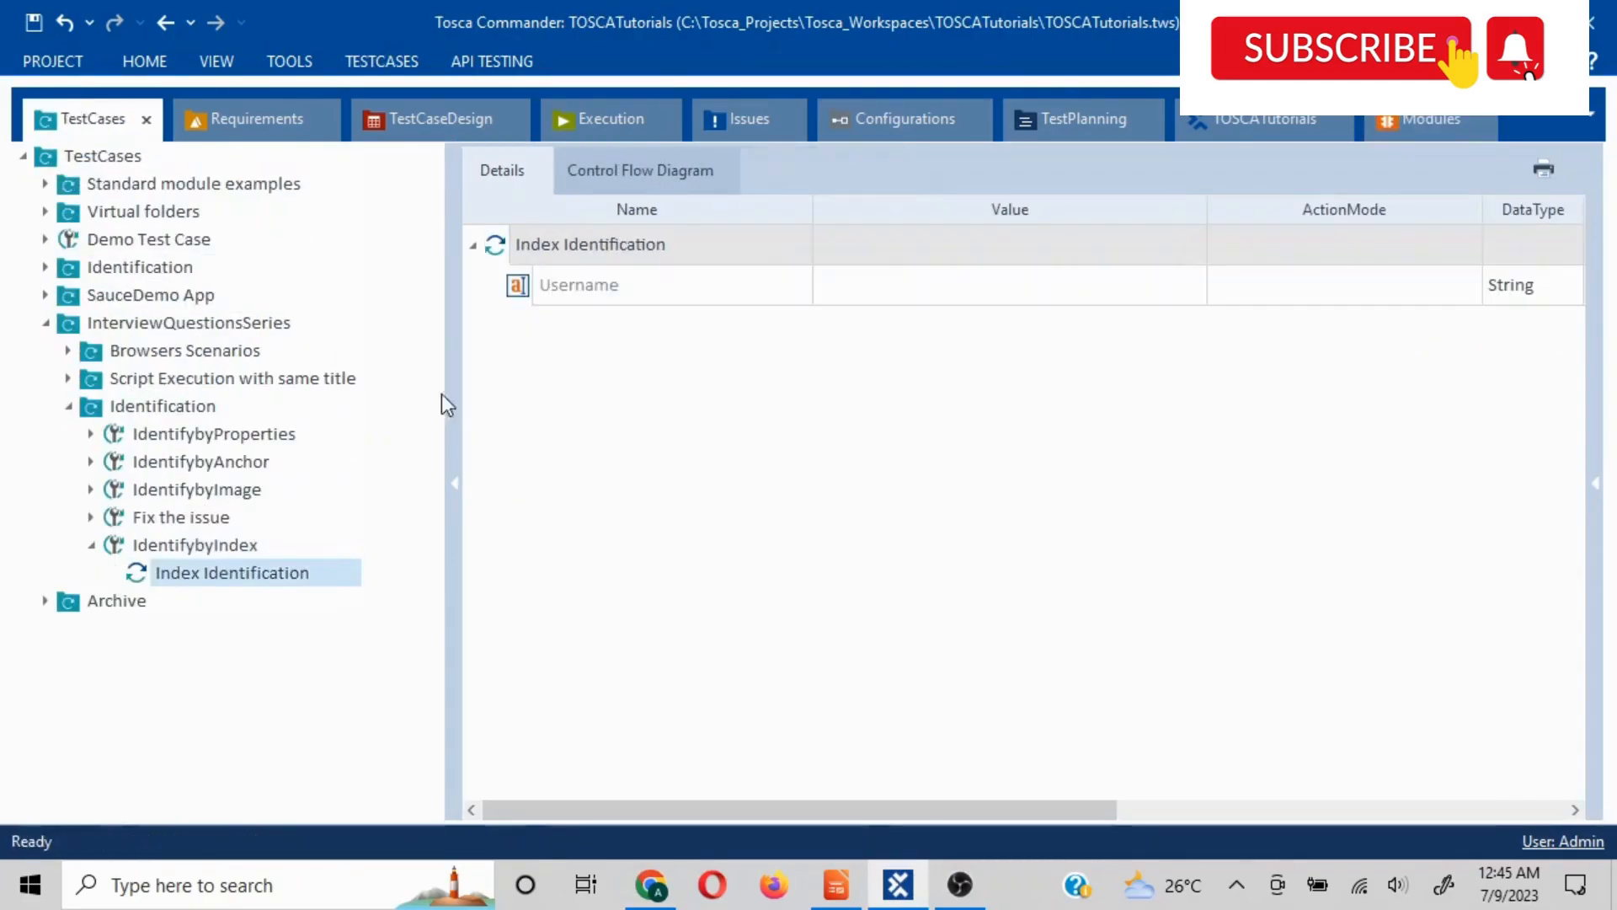
Enter 'TestIndex' as the Username step's value
{"action": "left_click", "coordinate": [1009, 285]}
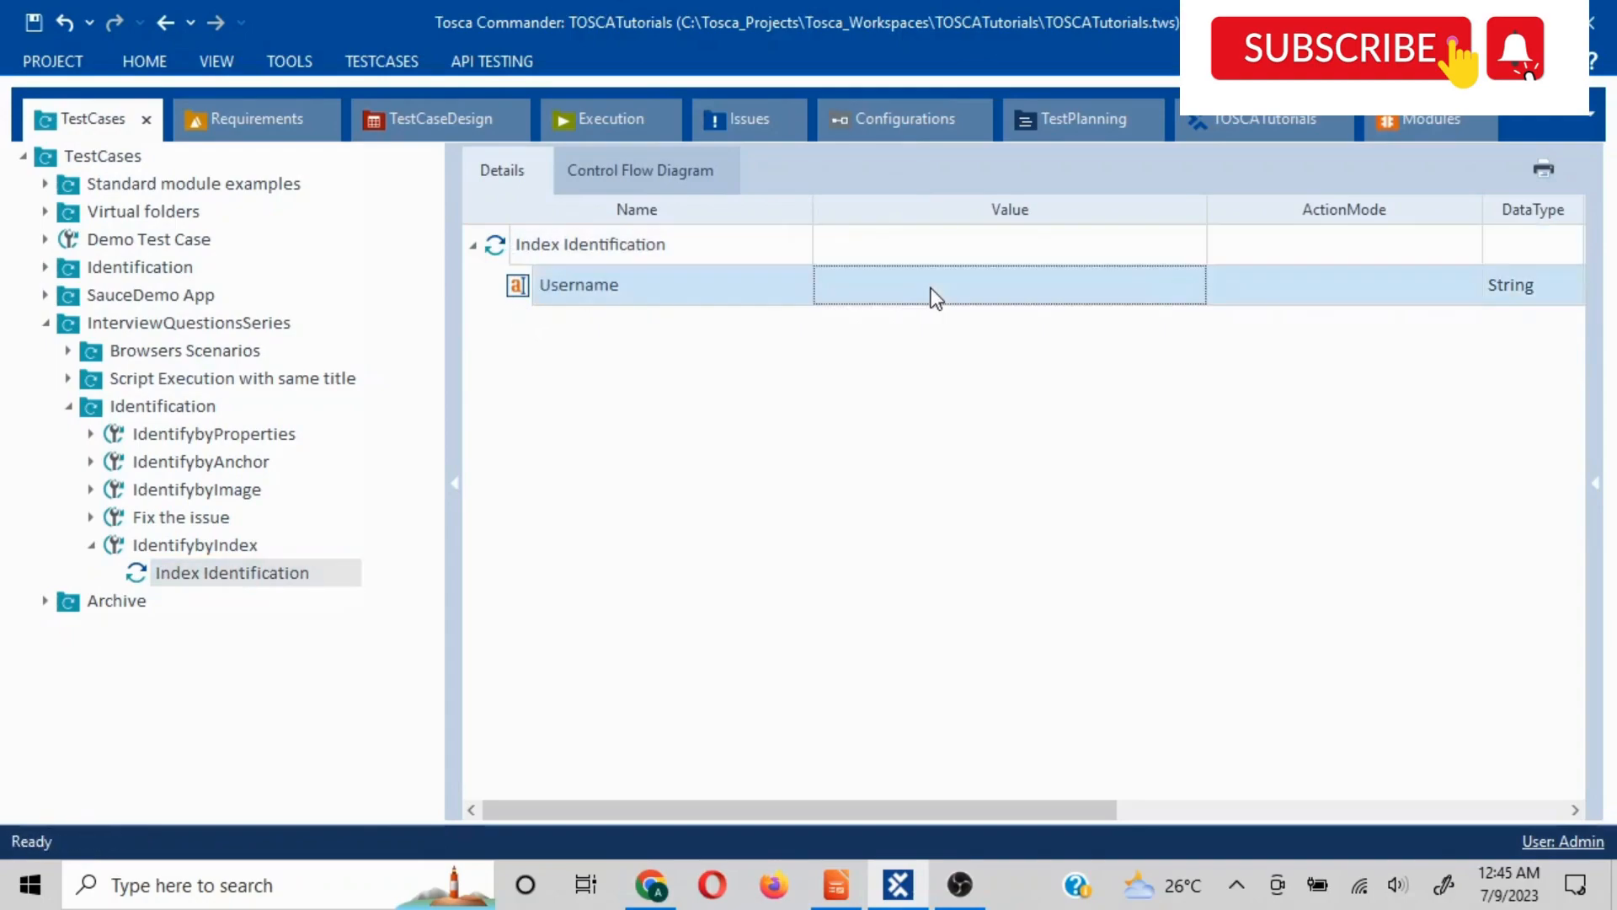
{"action": "type", "text": "TestIndex"}
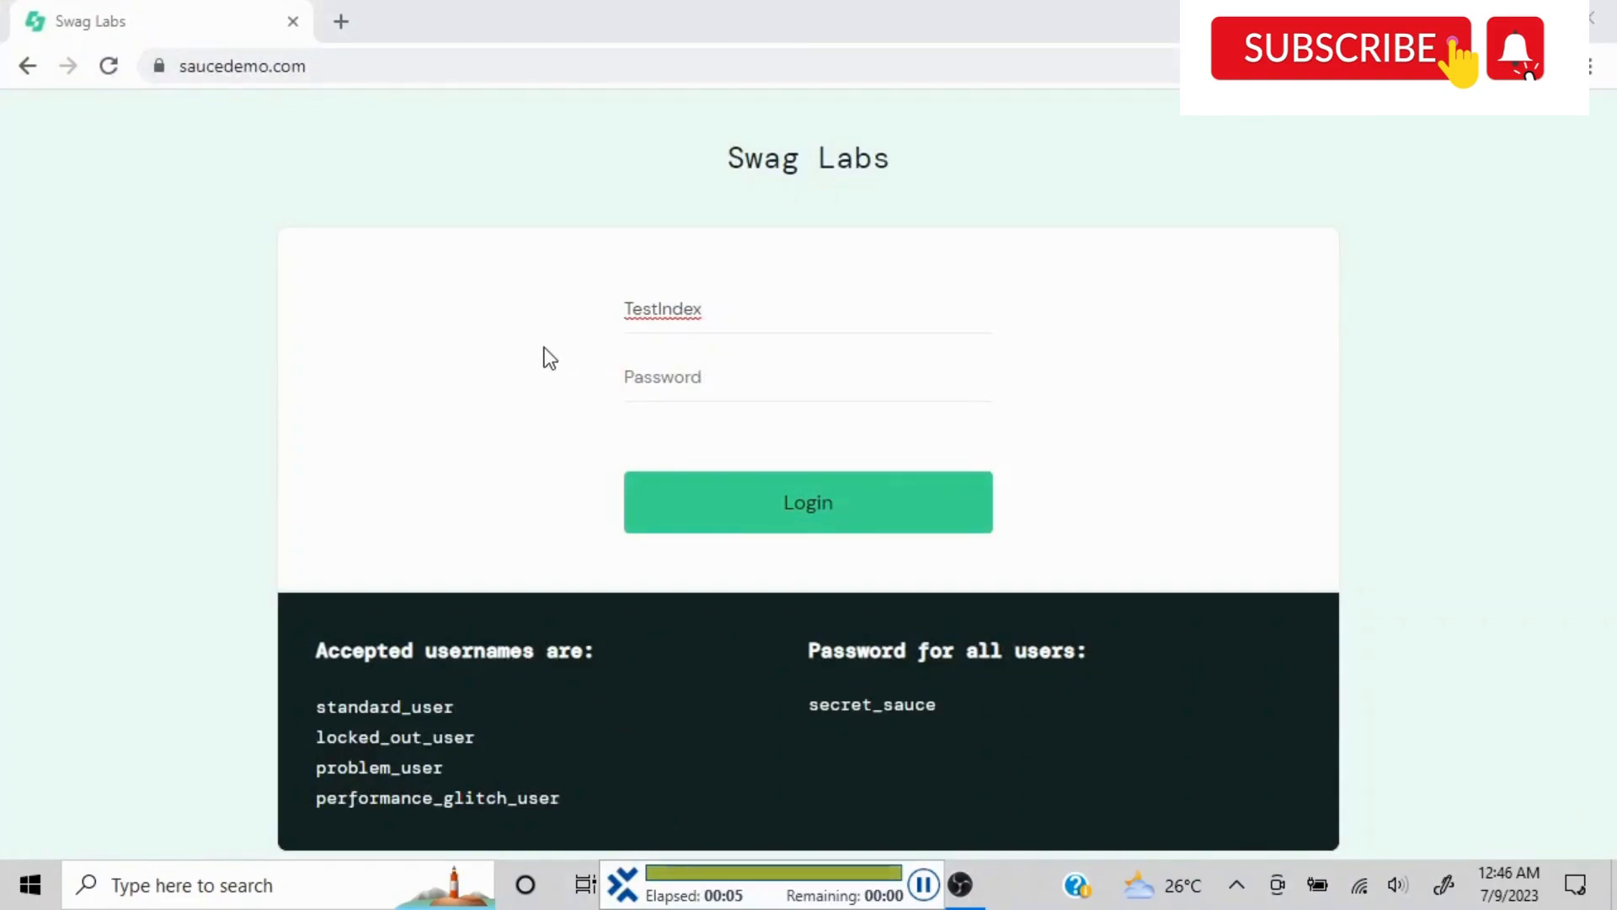
Watch the run type TestIndex into the Swag Labs Username field
{"action": "left_click", "coordinate": [704, 308]}
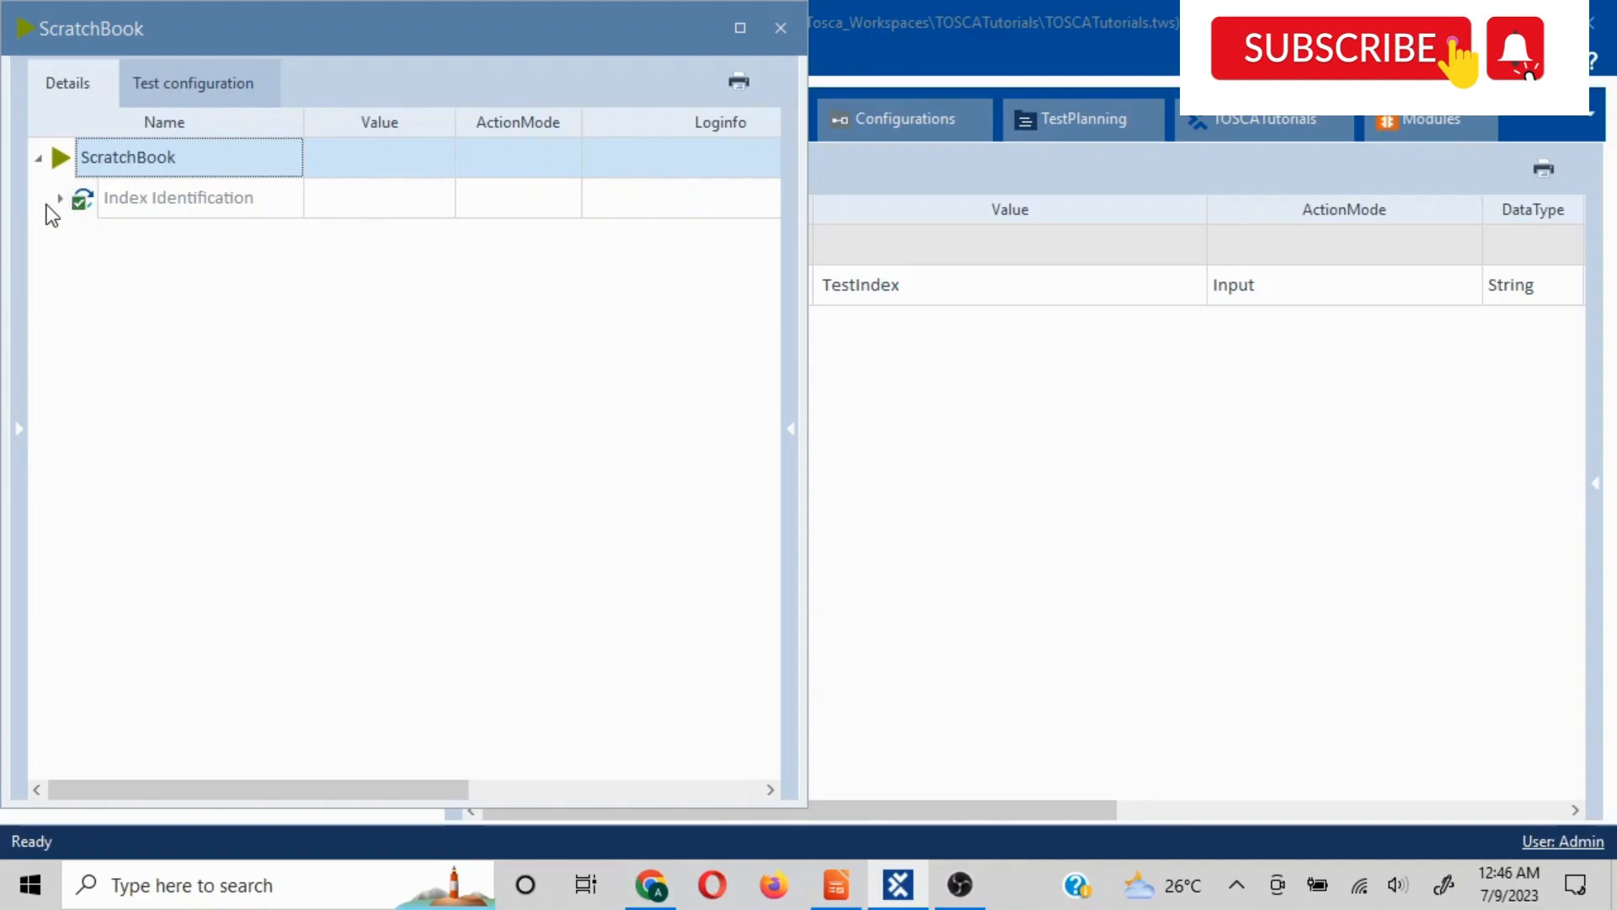
Expand the Index Identification run in ScratchBook to view its execution log
{"action": "left_click", "coordinate": [59, 197]}
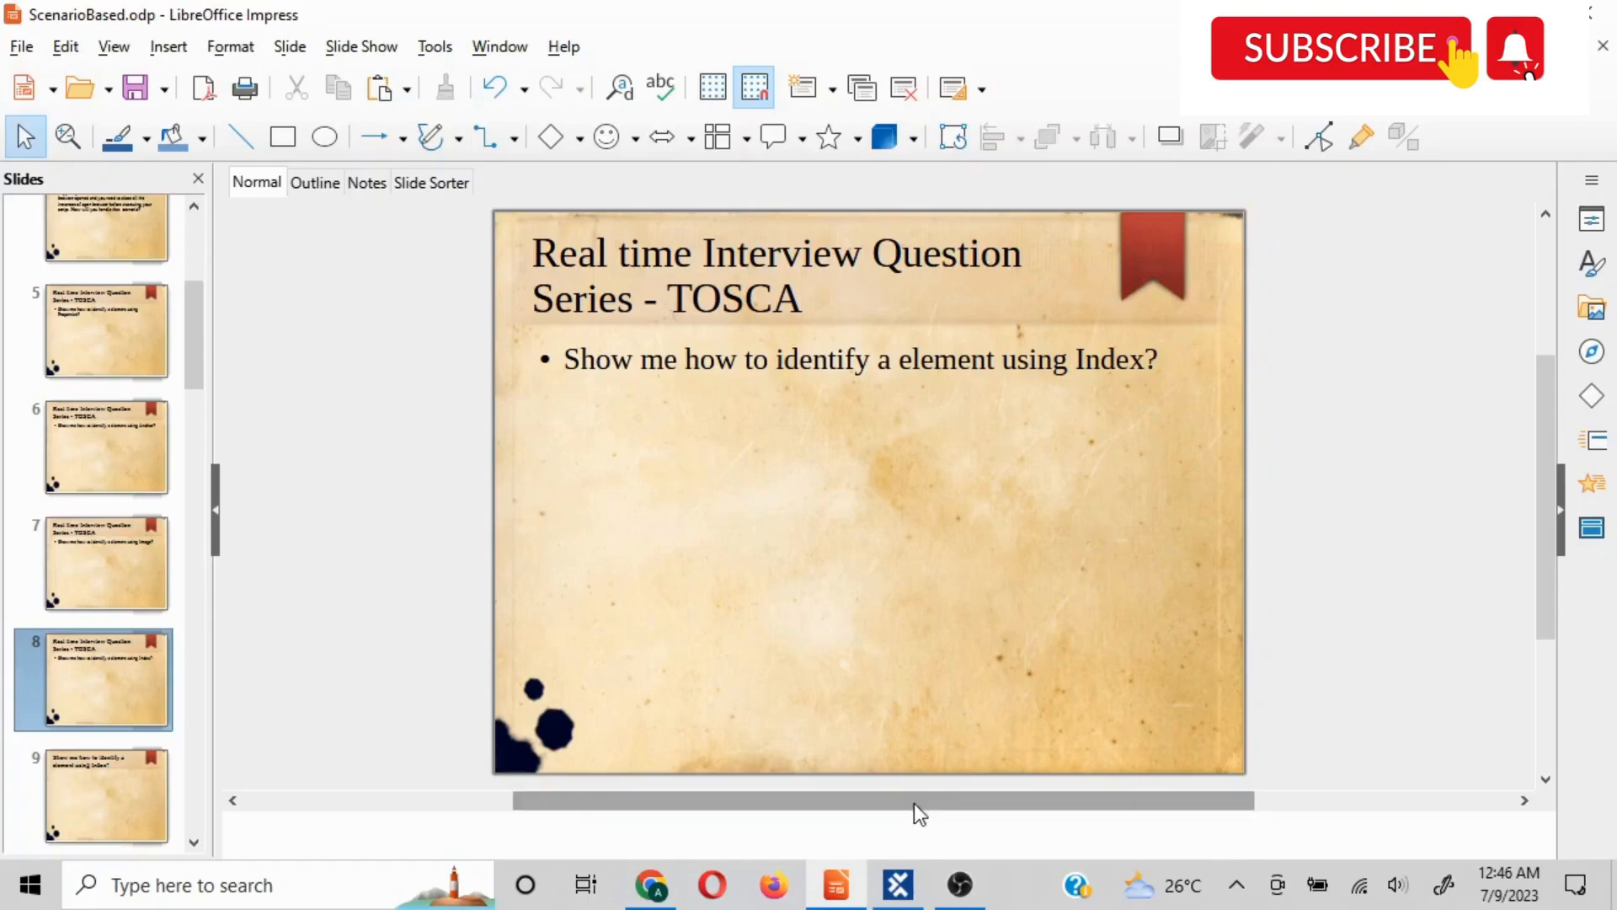
{"action": "mouse_move", "coordinate": [954, 833]}
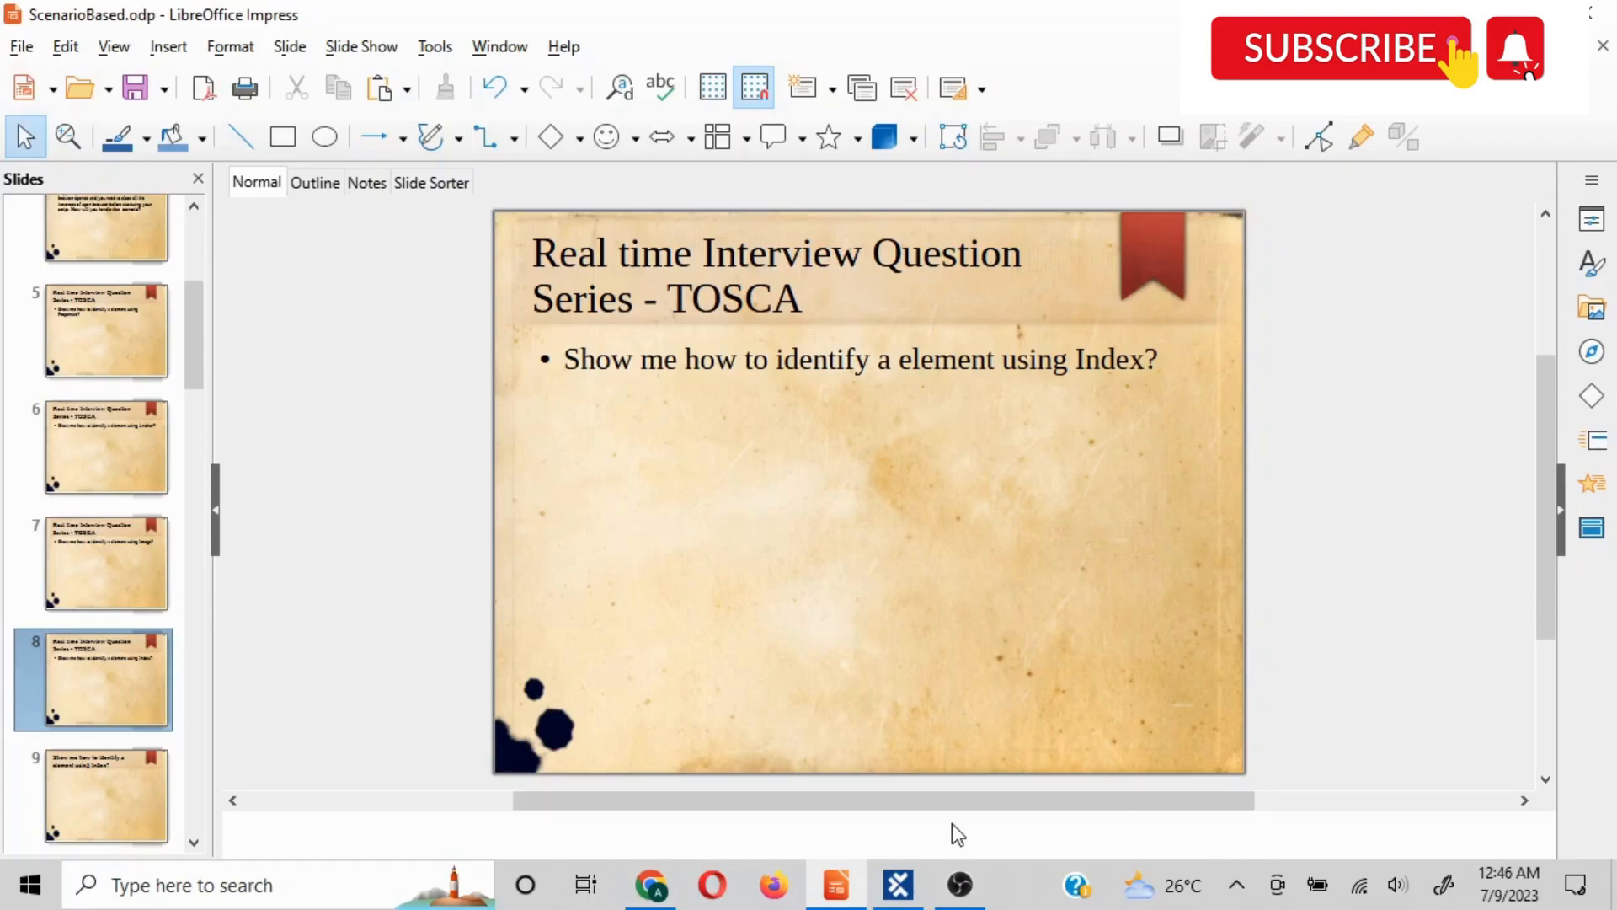